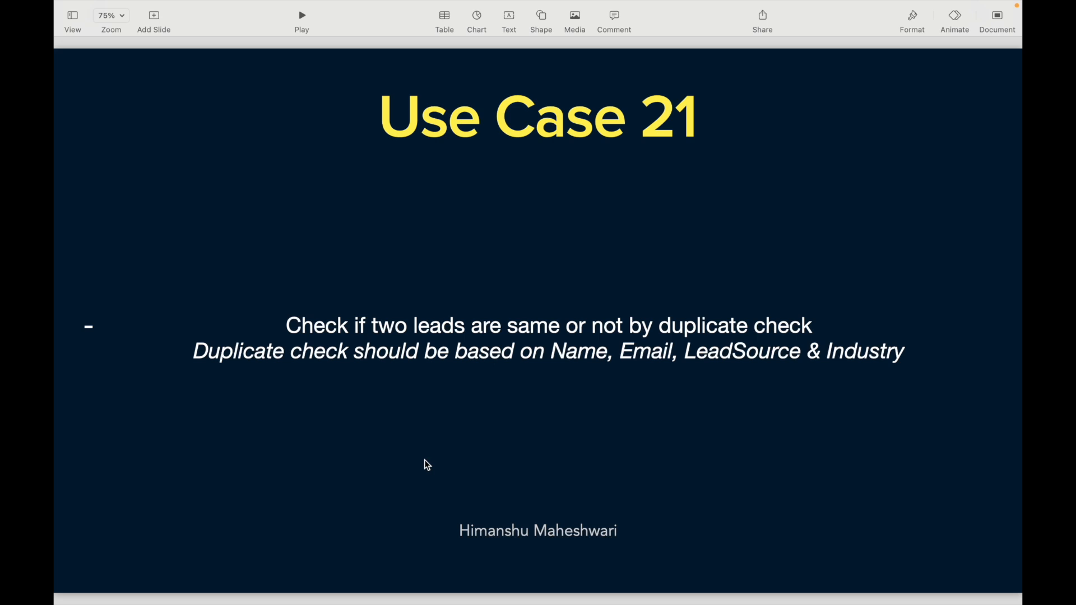
{"action": "mouse_move", "coordinate": [471, 430]}
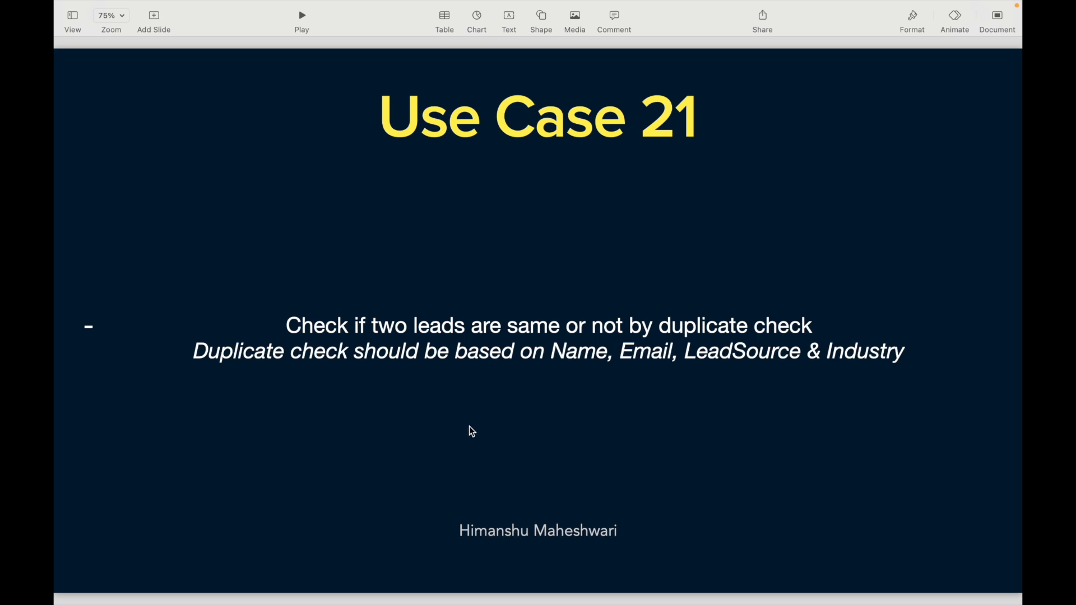
Open Lead.obj in Developer Console and scroll to the Email, LeadSource and Industry fields.
{"action": "left_click", "coordinate": [479, 341]}
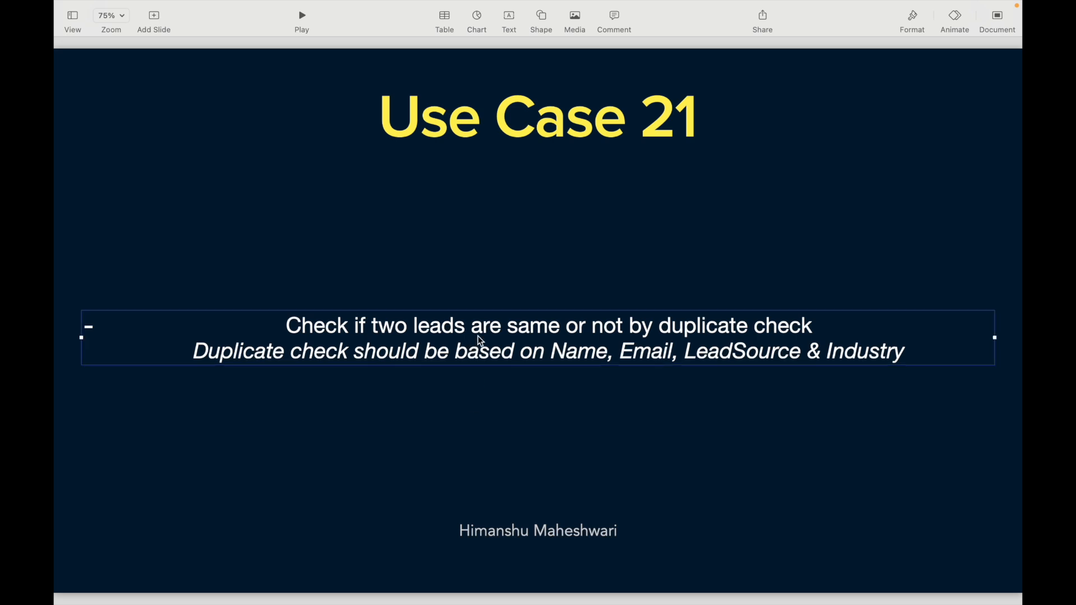
{"action": "left_click", "coordinate": [406, 438]}
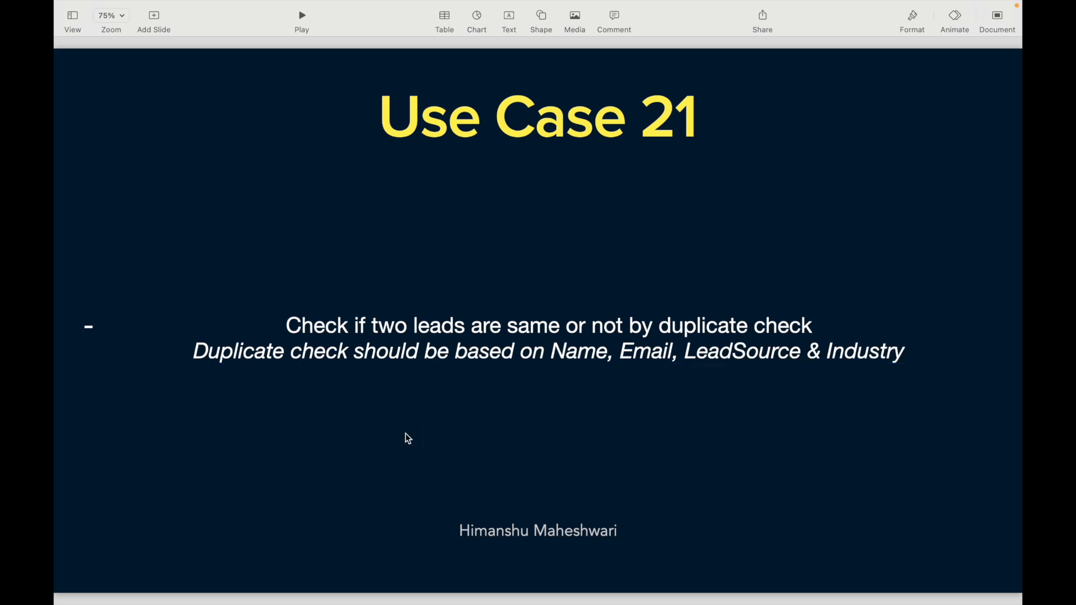
{"action": "mouse_move", "coordinate": [418, 431]}
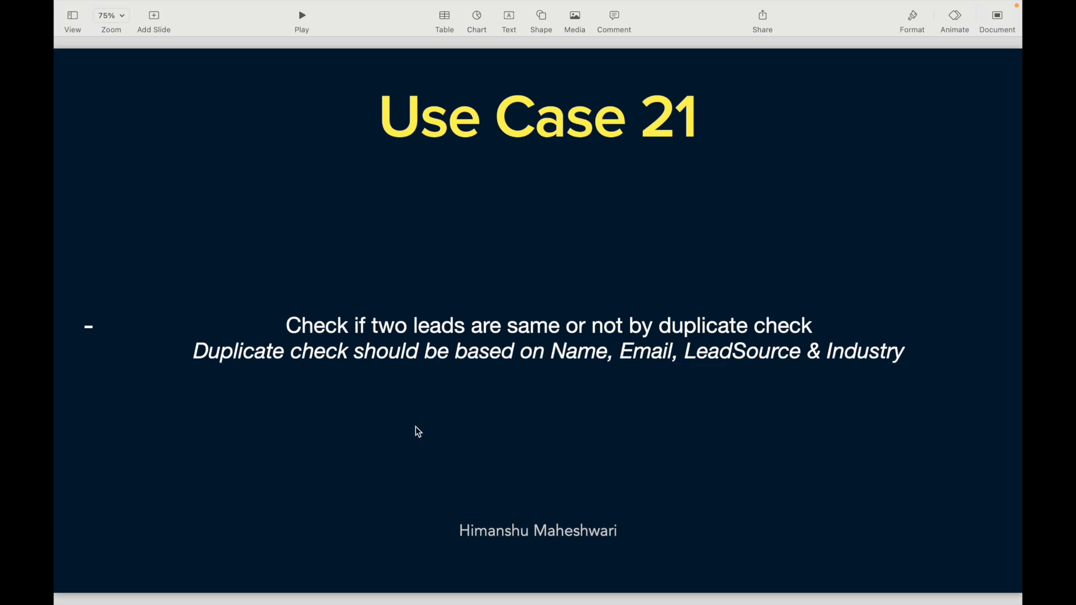
{"action": "mouse_move", "coordinate": [469, 370]}
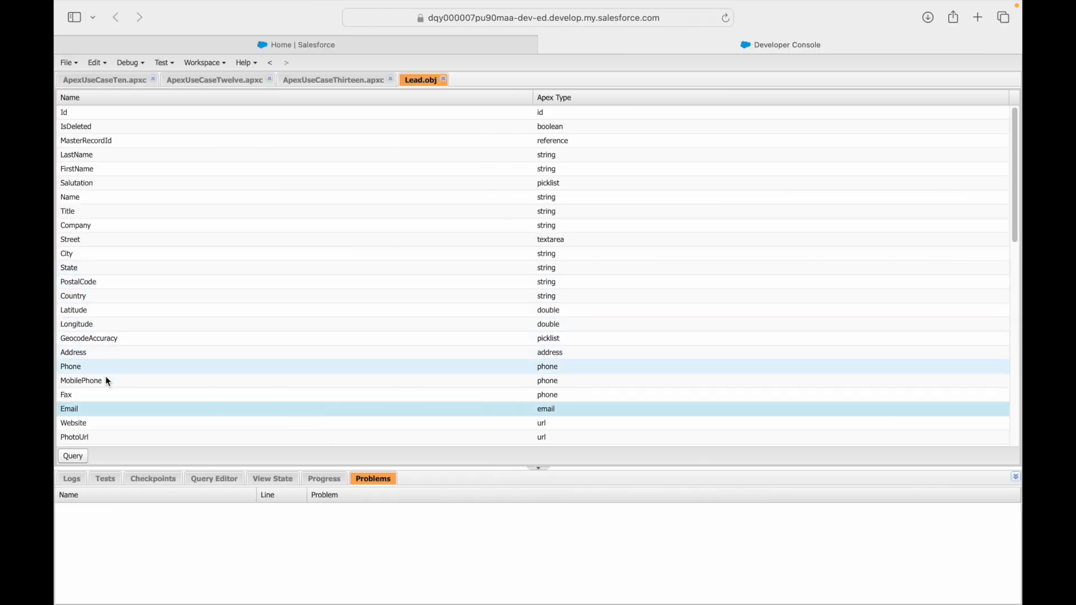
{"action": "scroll", "scroll_direction": "down", "scroll_amount": 3}
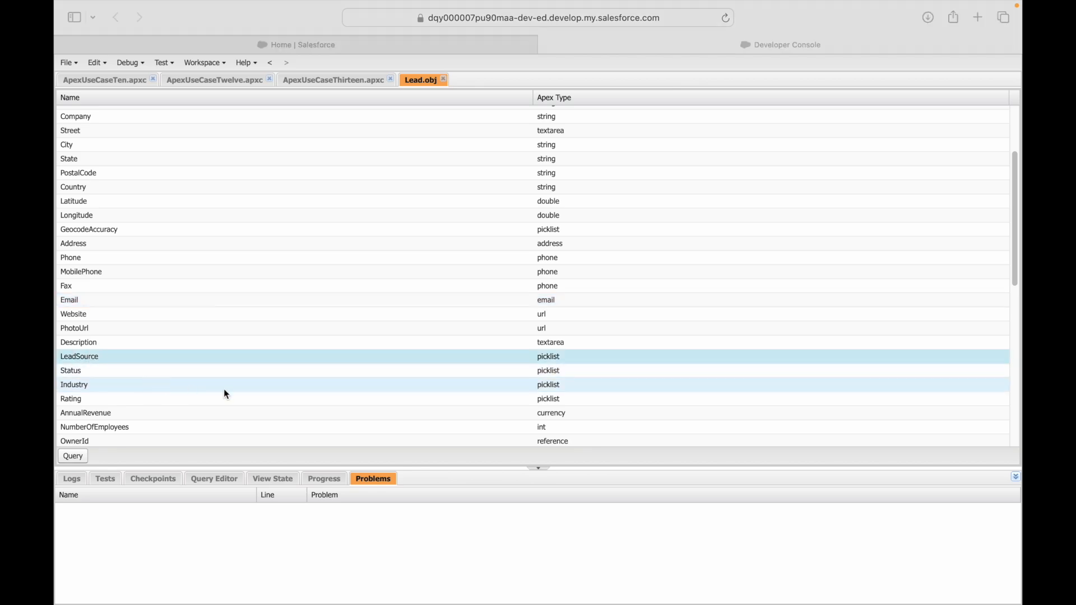
{"action": "mouse_move", "coordinate": [95, 385]}
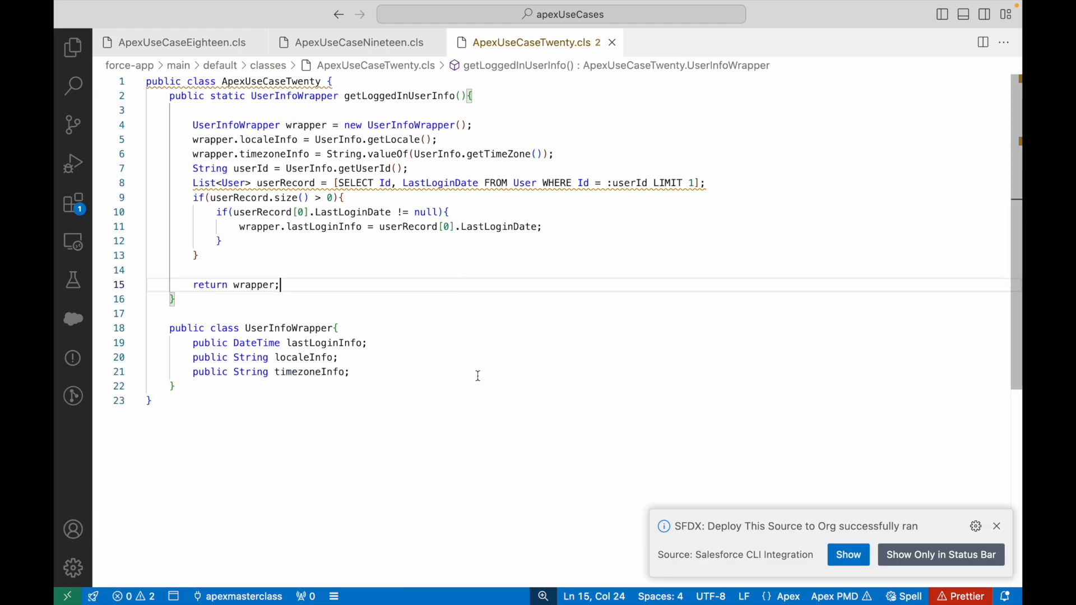
Name the new SFDX Apex class ApexUseCaseTwentyOne and confirm its creation.
{"action": "type", "text": "Ape"}
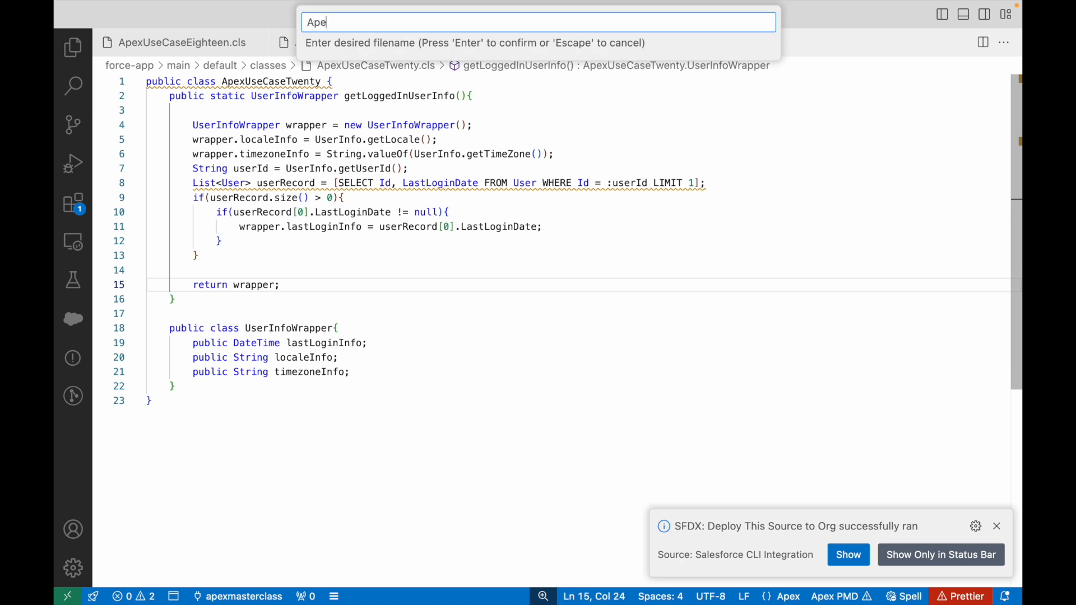
{"action": "type", "text": "xUseCaseTwn"}
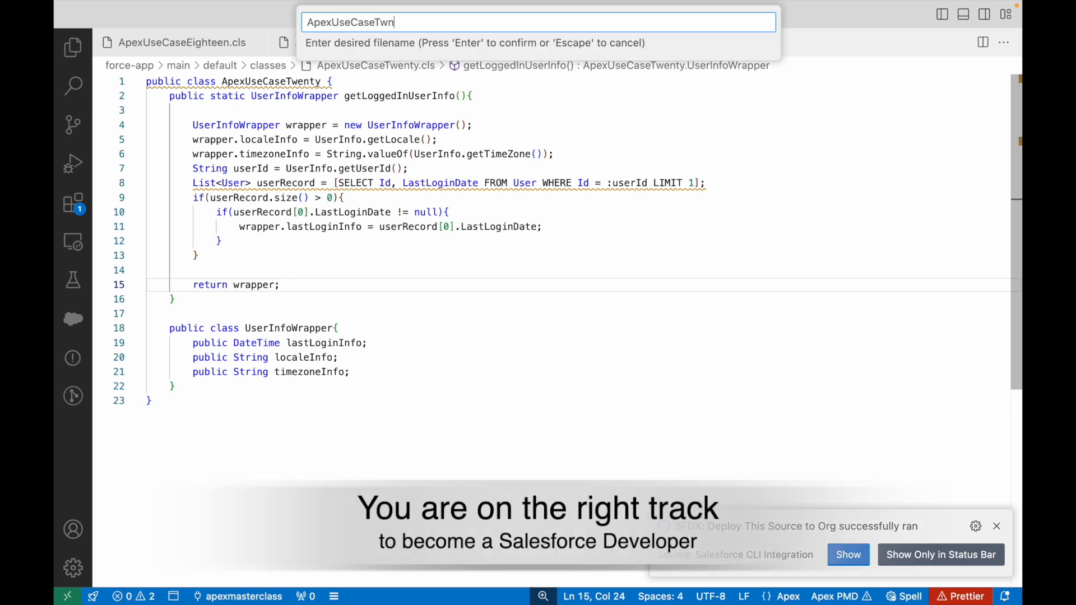
{"action": "key", "text": "Backspace"}
{"action": "type", "text": "entyOne"}
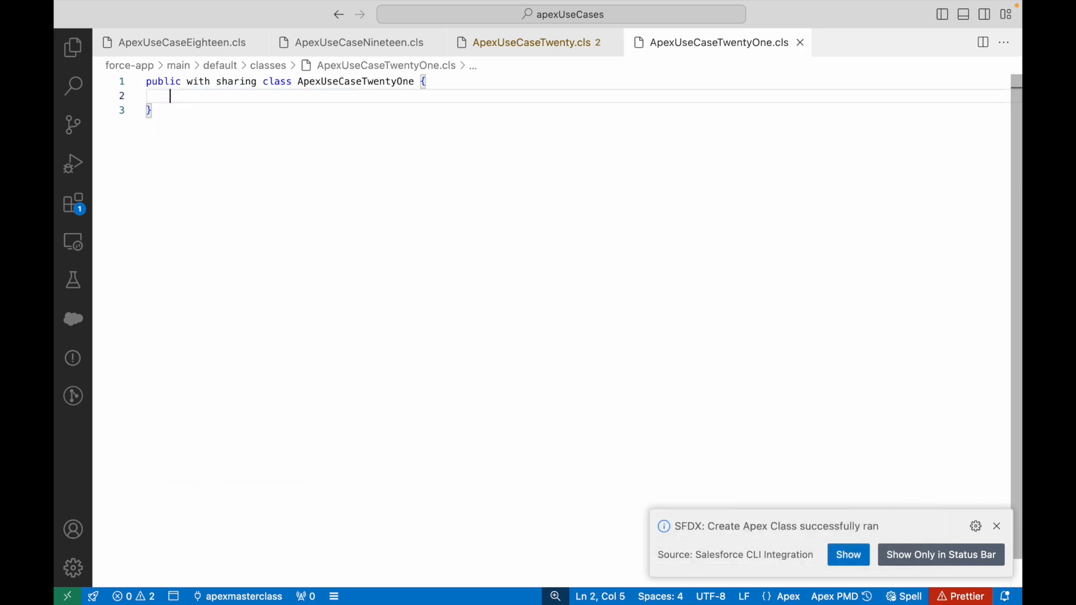
Type the public static Boolean checkLeadDuplicates method signature and dismiss the notification.
{"action": "type", "text": "public static"}
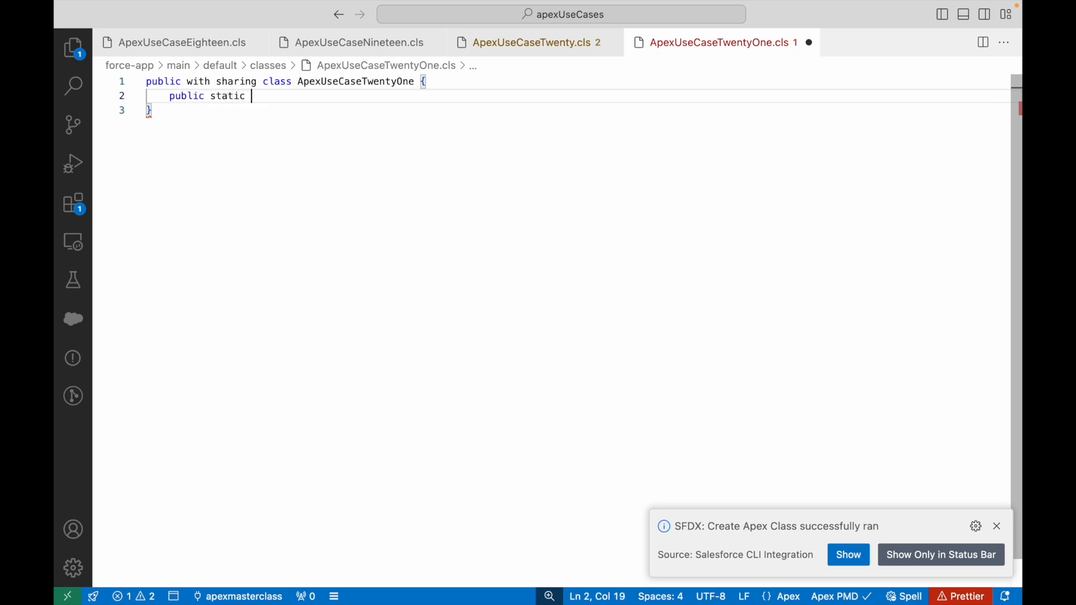
{"action": "type", "text": "Boolean"}
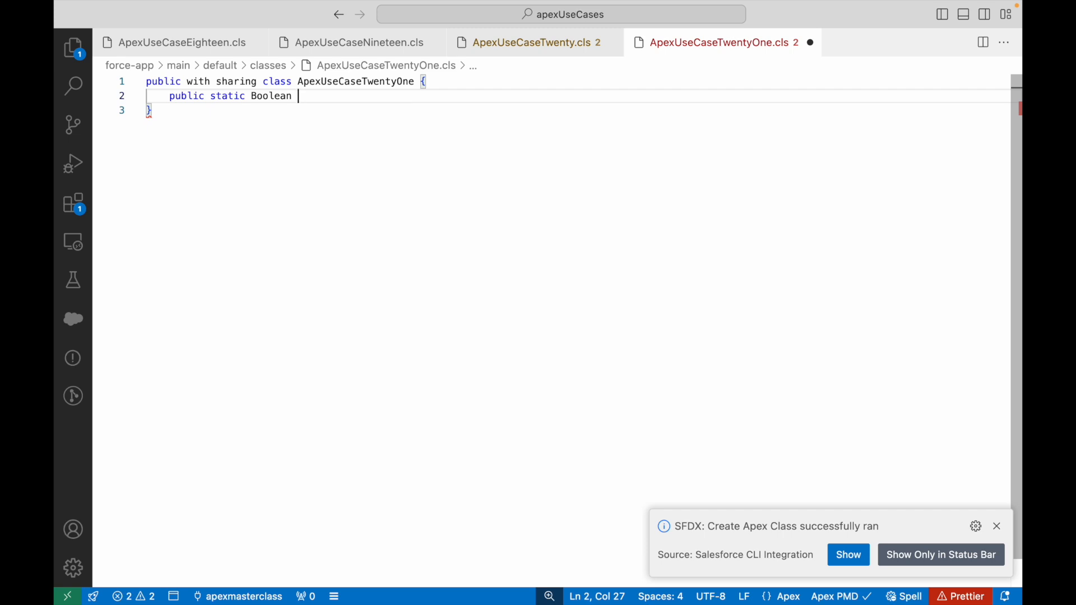
{"action": "left_click", "coordinate": [995, 526]}
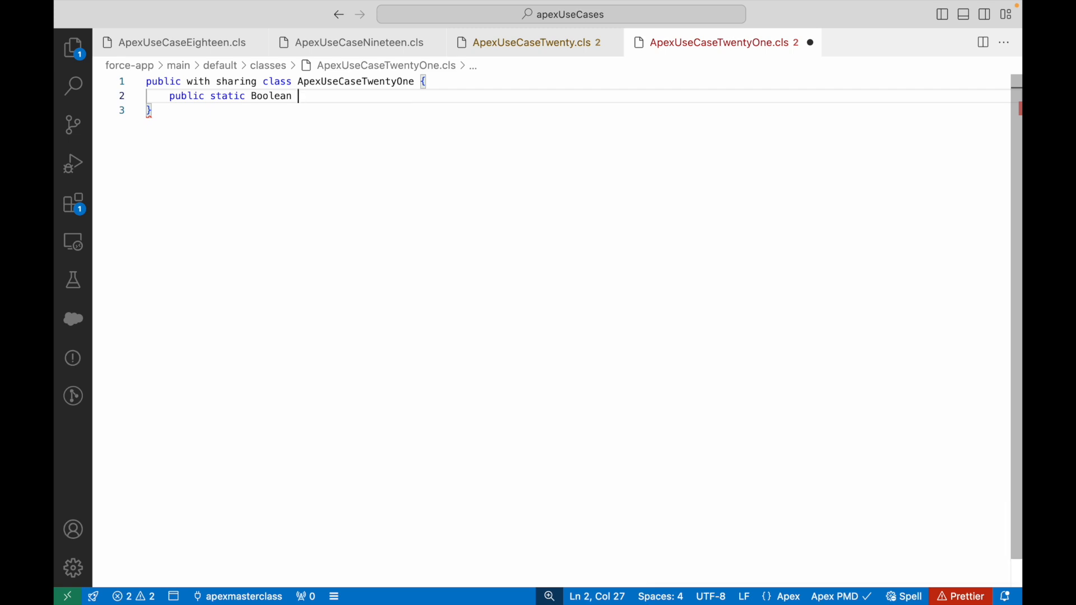
{"action": "type", "text": "checkLeadDupli"}
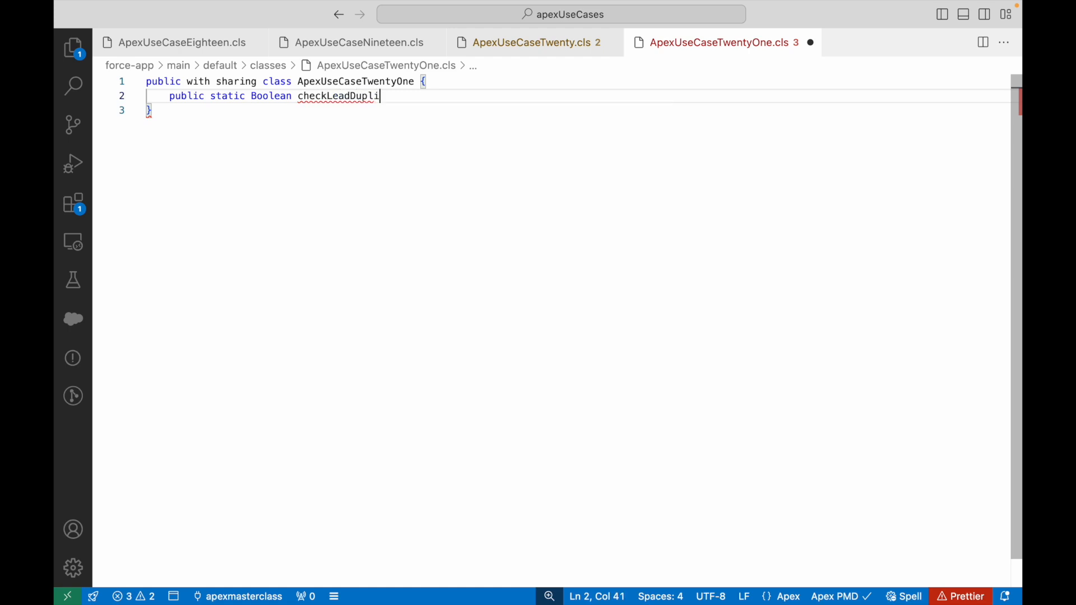
{"action": "type", "text": "cates(){"}
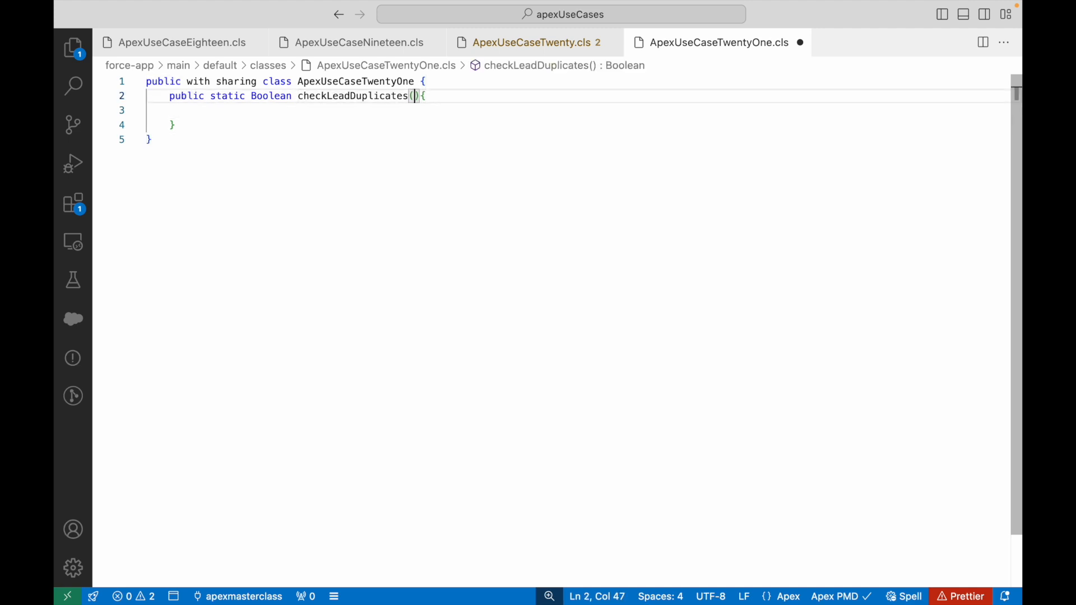
Add the Lead leadRecToCheck parameter and begin a List<Lead> declaration in the body.
{"action": "type", "text": "Lead leadRecToCheck"}
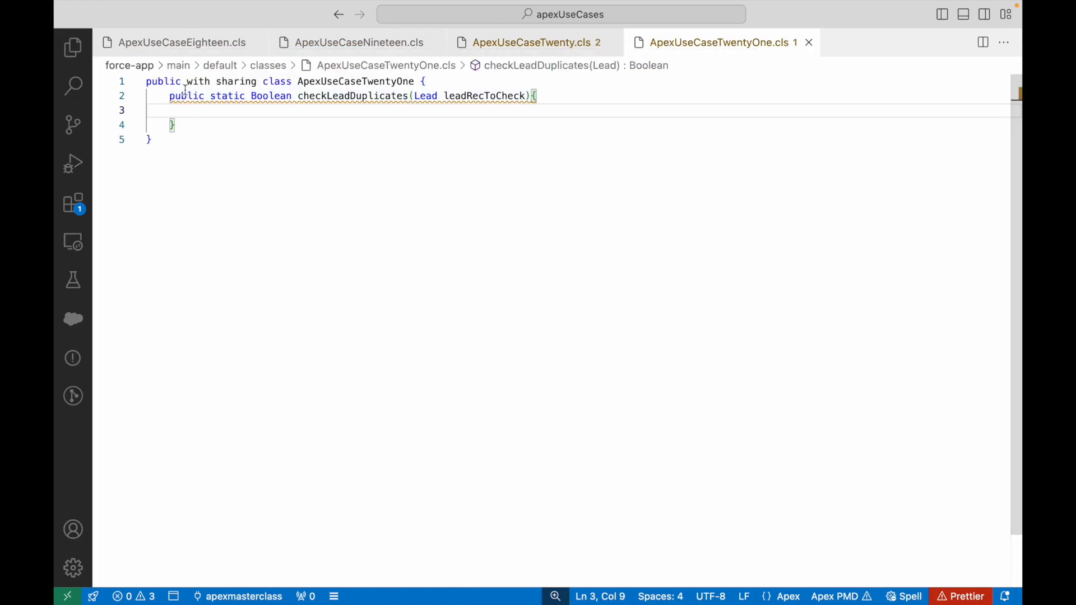
{"action": "double_click", "coordinate": [484, 95]}
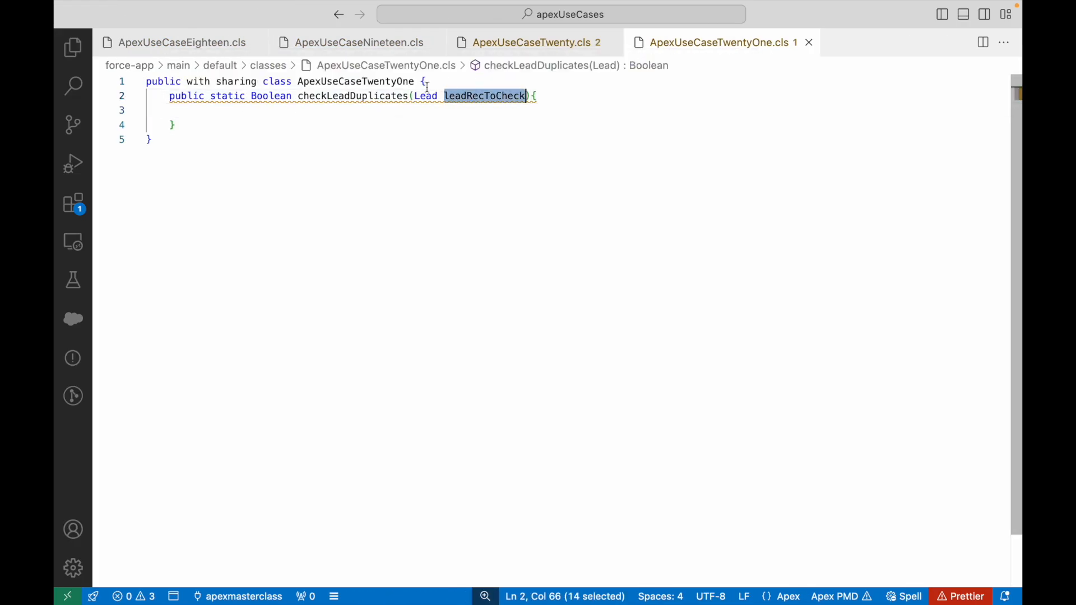
{"action": "left_click", "coordinate": [194, 110]}
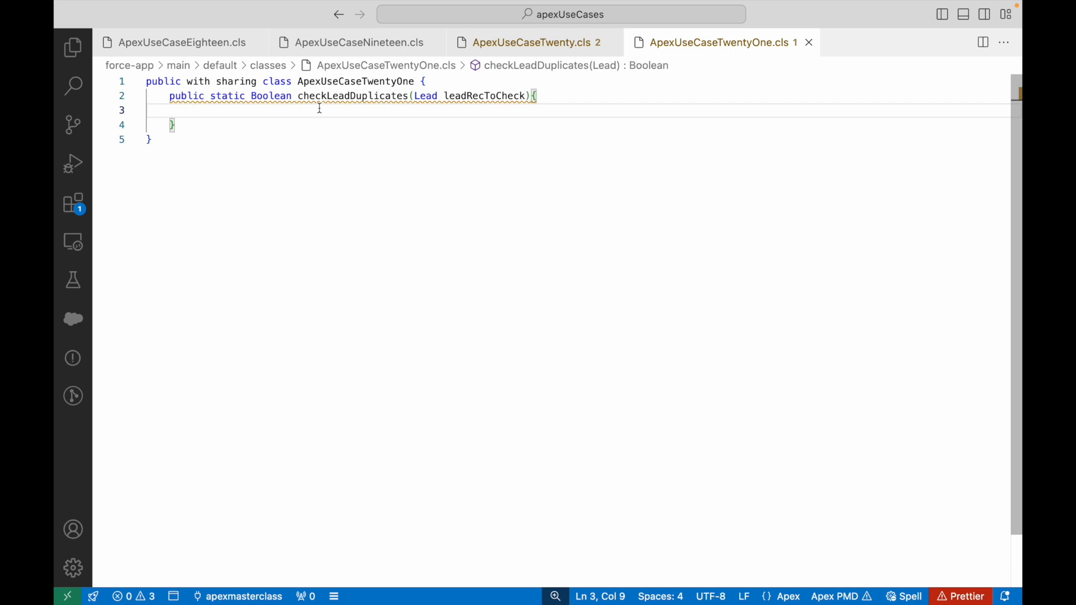
{"action": "type", "text": "List<L"}
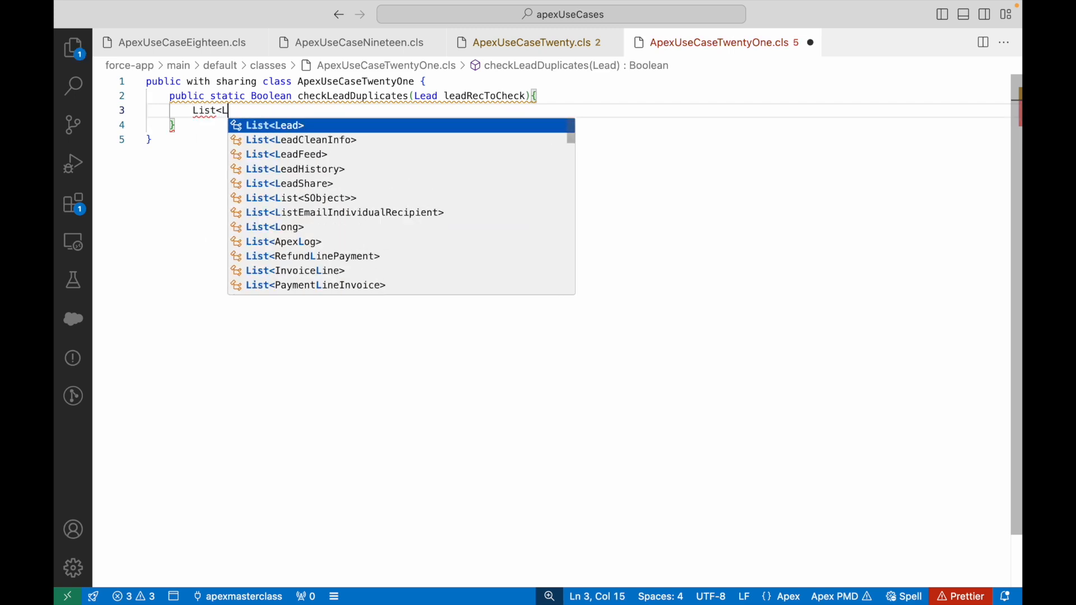
Declare leadRecords as a SELECT Id FROM Lead query matching Name to leadRecToCheck.
{"action": "type", "text": "ead> lead"}
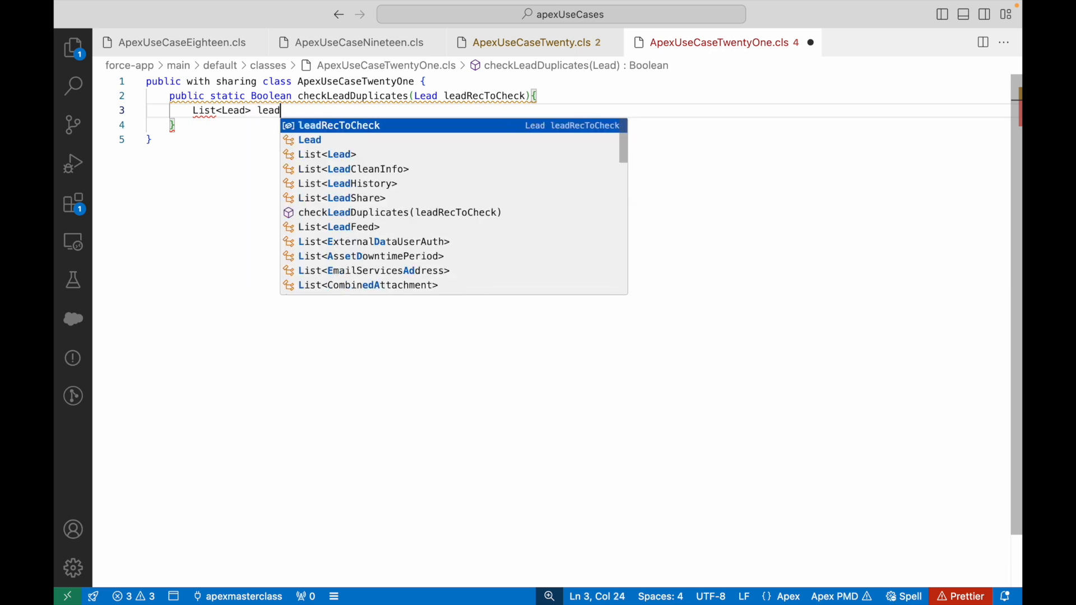
{"action": "type", "text": "Records = []"}
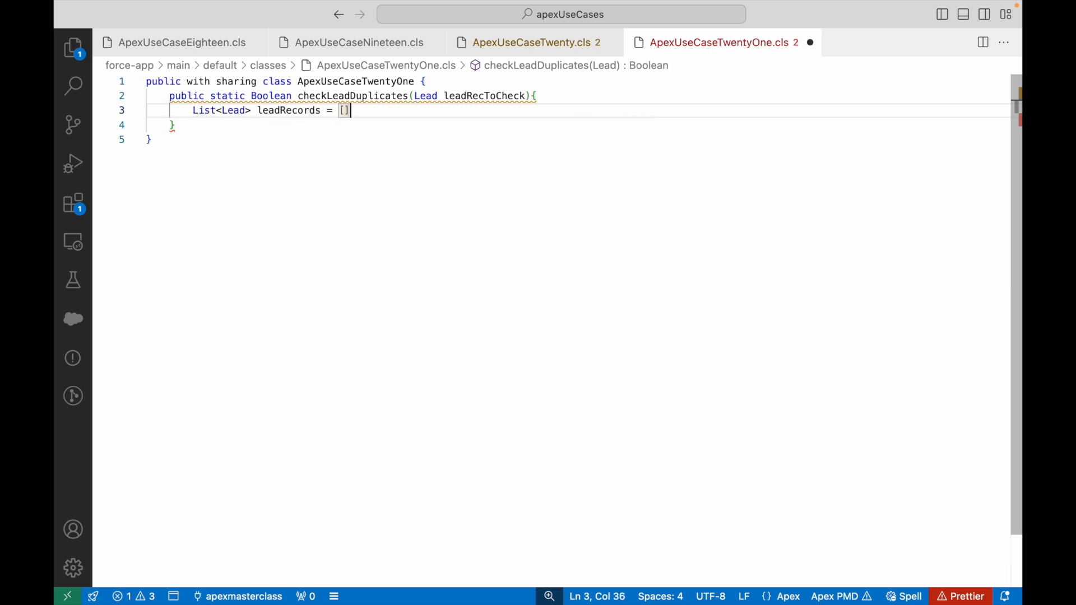
{"action": "type", "text": "SELECT Id"}
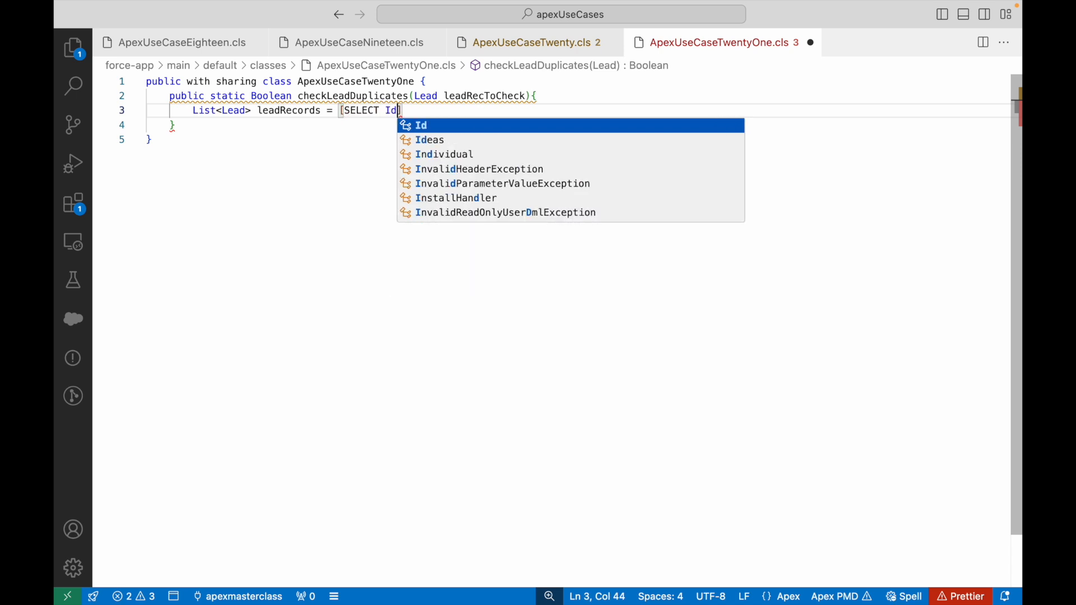
{"action": "type", "text": "FROM lead WHE"}
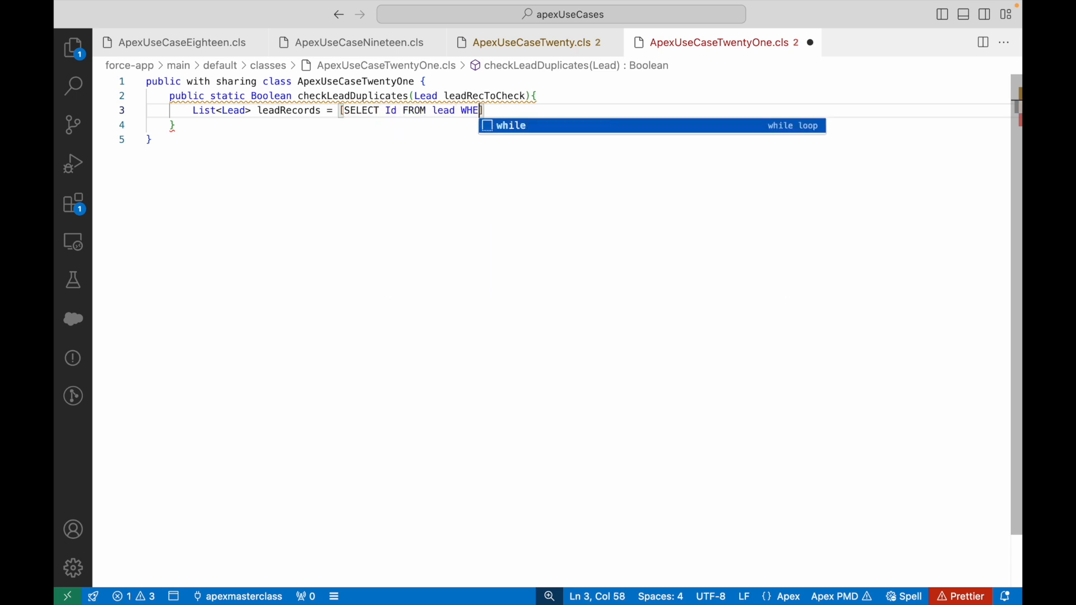
{"action": "type", "text": "RE Name"}
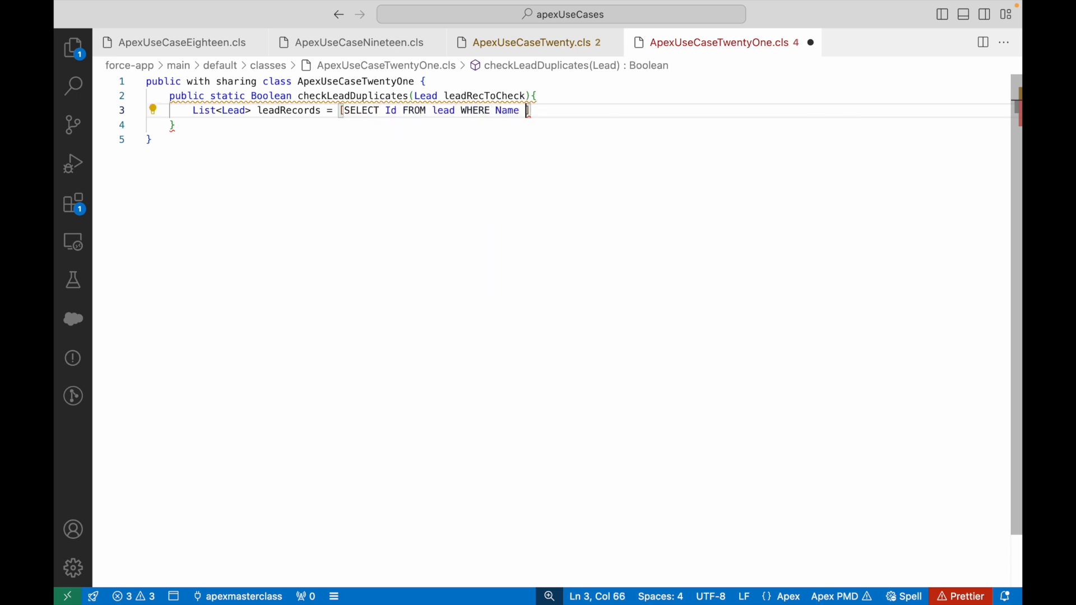
{"action": "type", "text": "=: leadRecToCheck.Name"}
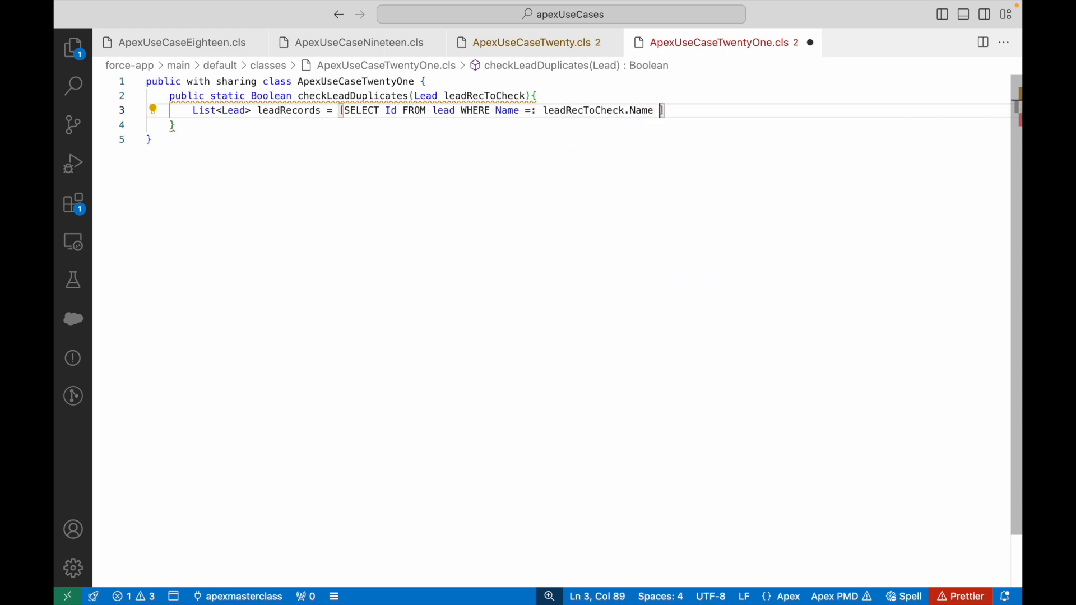
Add Email, LeadSource and Industry bind conditions, close the query, and start the if check.
{"action": "type", "text": "AND Email"}
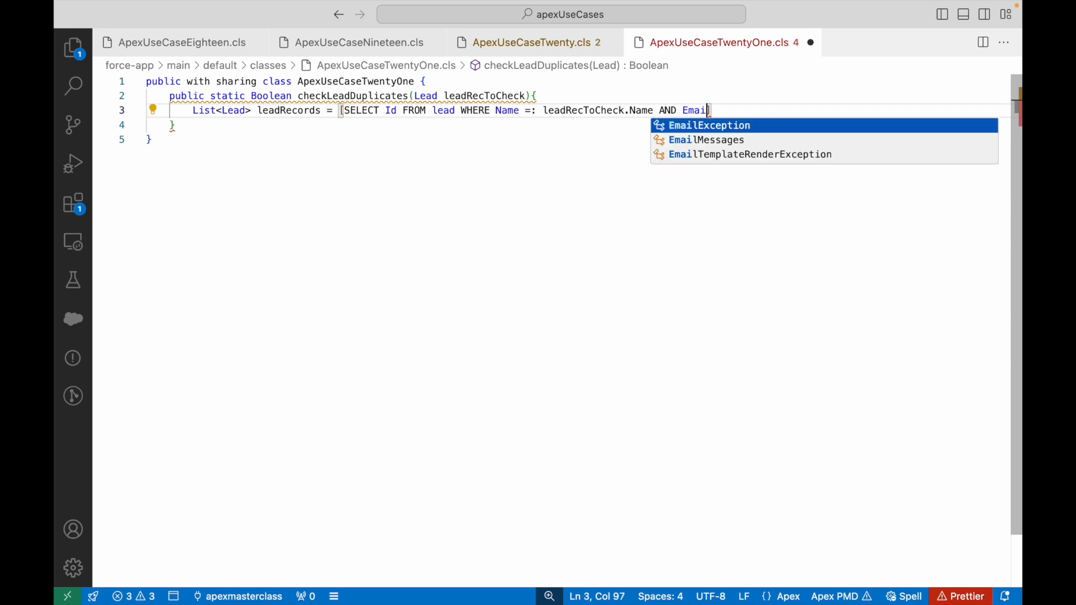
{"action": "type", "text": "= :L"}
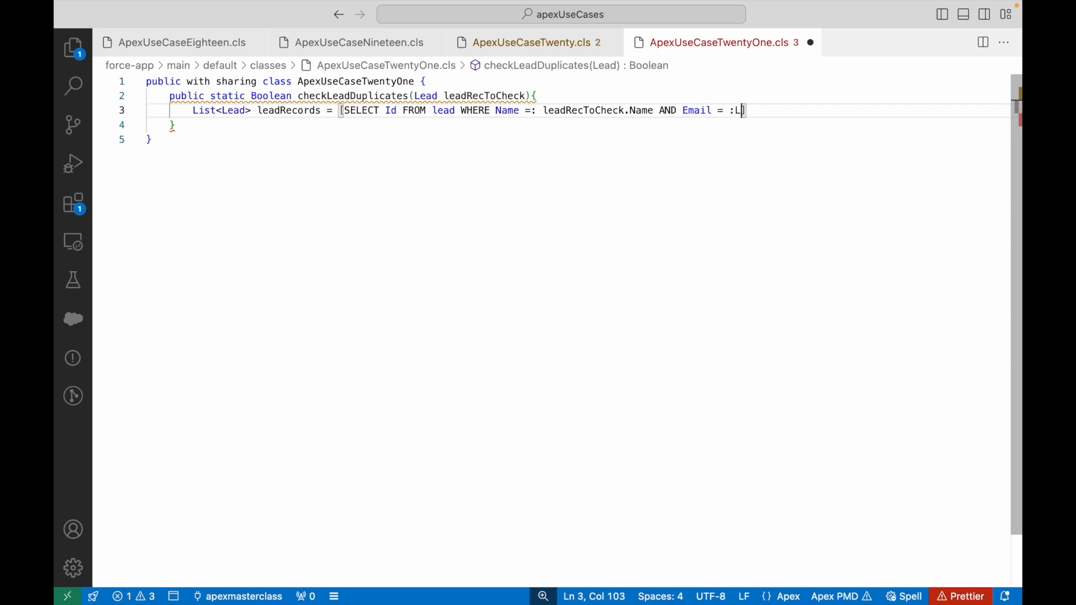
{"action": "type", "text": "eadRecToCheck.Email"}
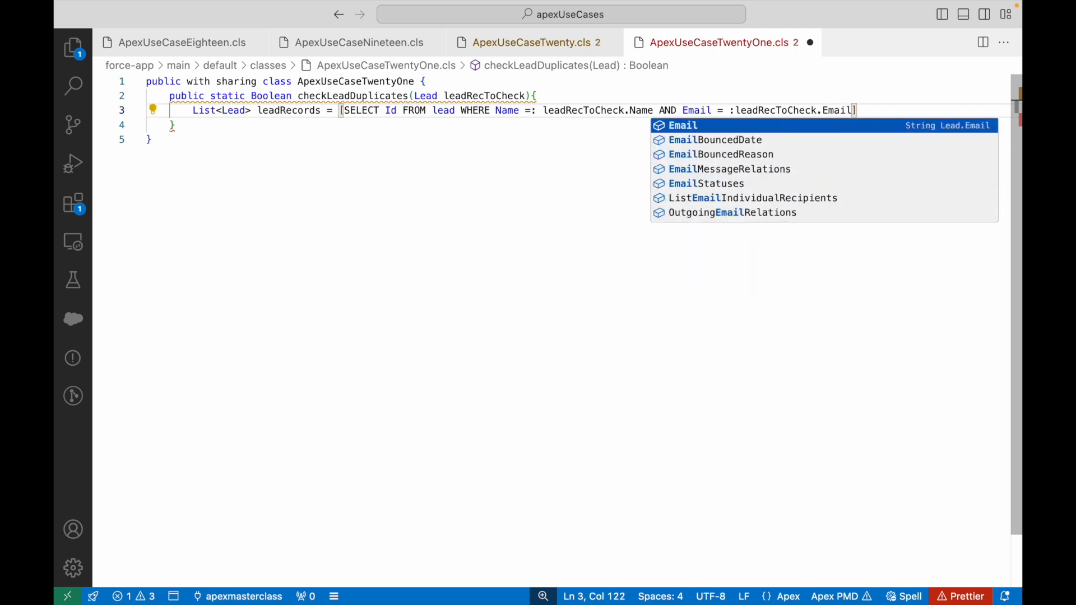
{"action": "type", "text": "AND LeadSource ="}
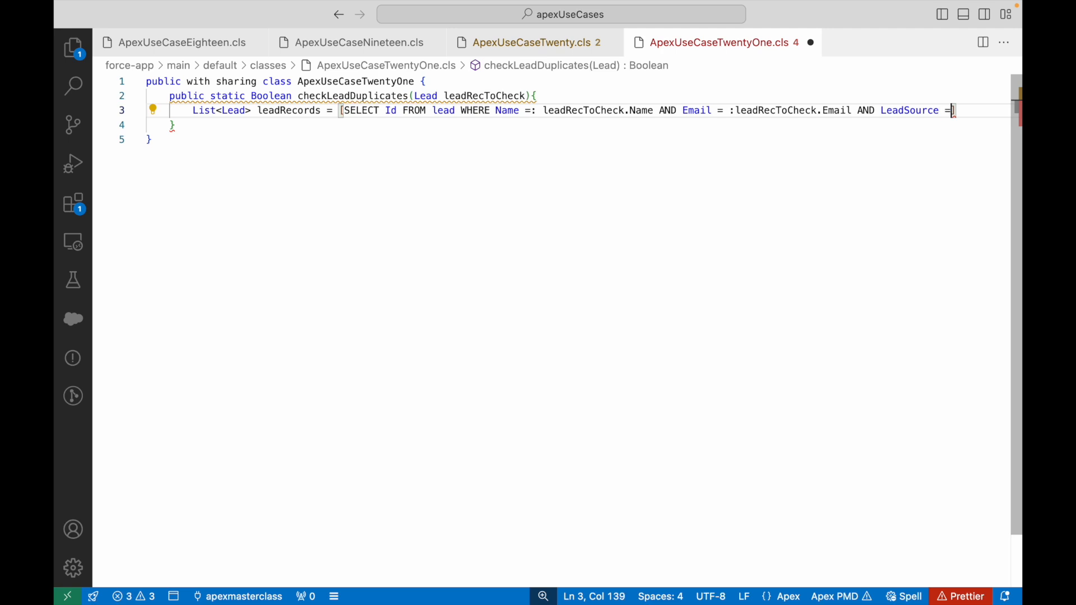
{"action": "type", "text": ":leadRecToCheck"}
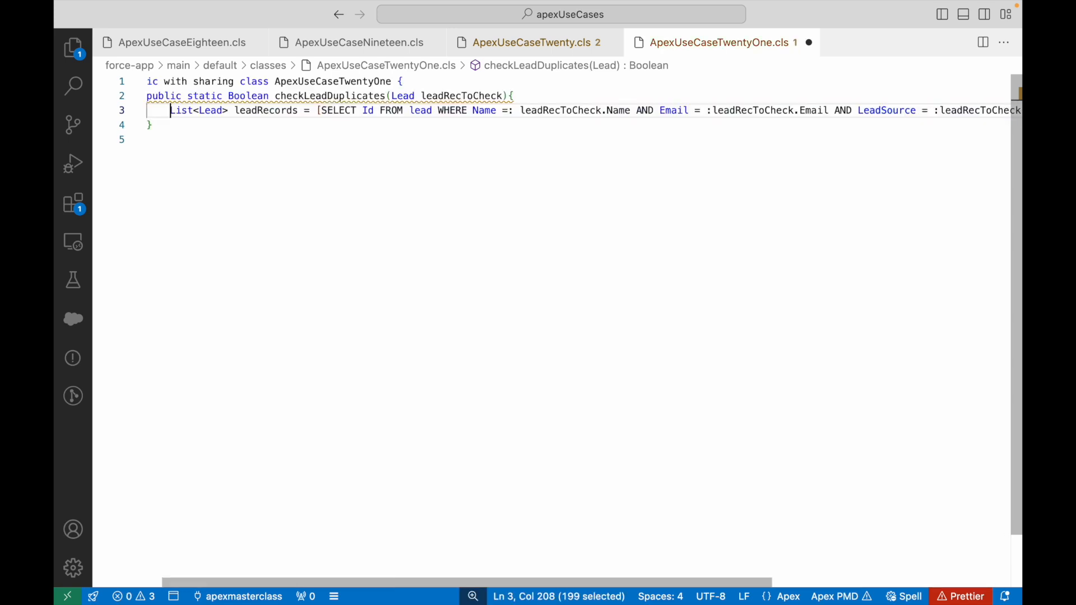
{"action": "left_click", "coordinate": [519, 110]}
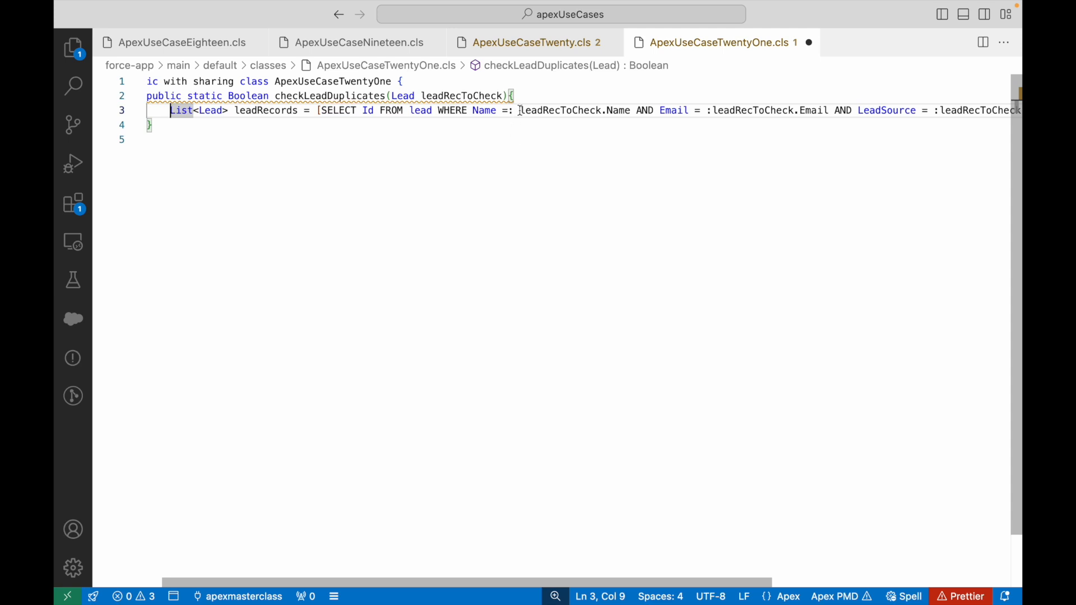
{"action": "type", "text": "AND Industry = :leadRecToCheck.Industry];"}
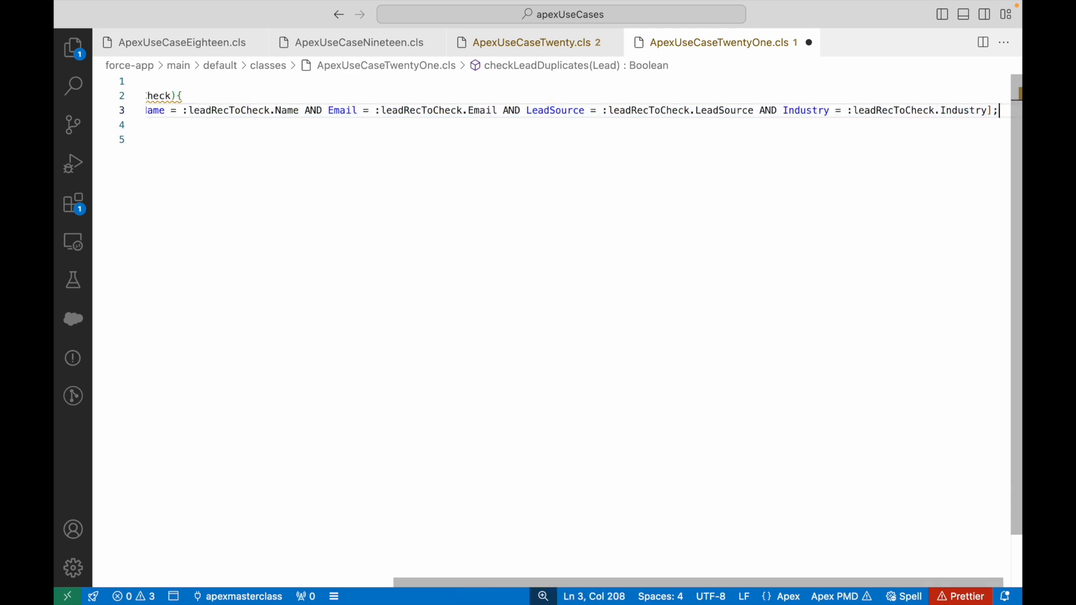
{"action": "type", "text": "if(leadRecords.size() > 0){"}
{"action": "left_click", "coordinate": [577, 139]}
{"action": "type", "text": "return t"}
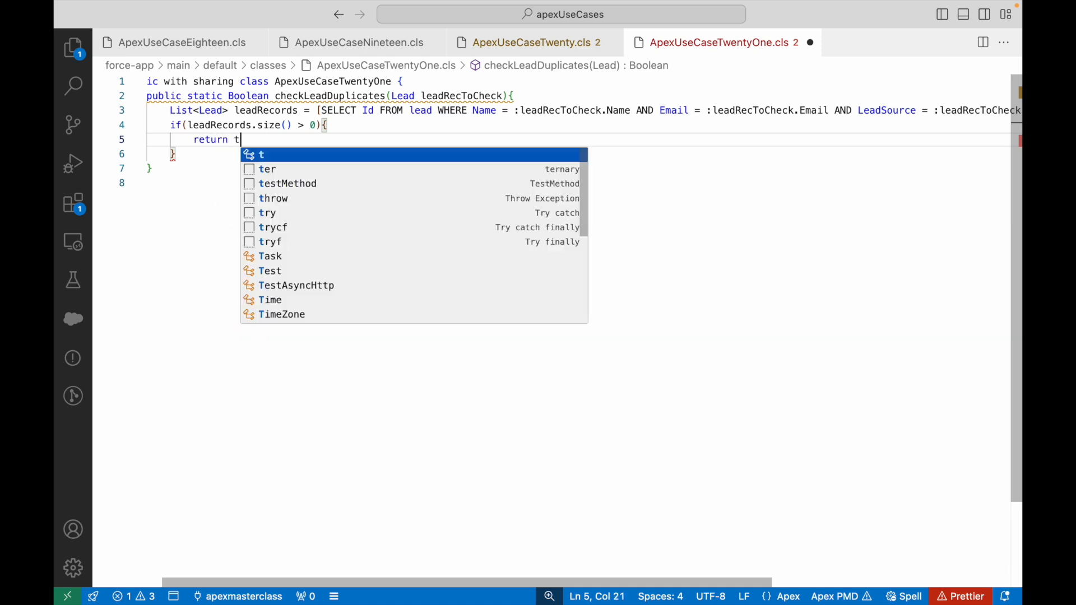
Return true when leadRecords.size() > 0, otherwise false, and deploy the class to the org.
{"action": "type", "text": "rue;\\n    retur"}
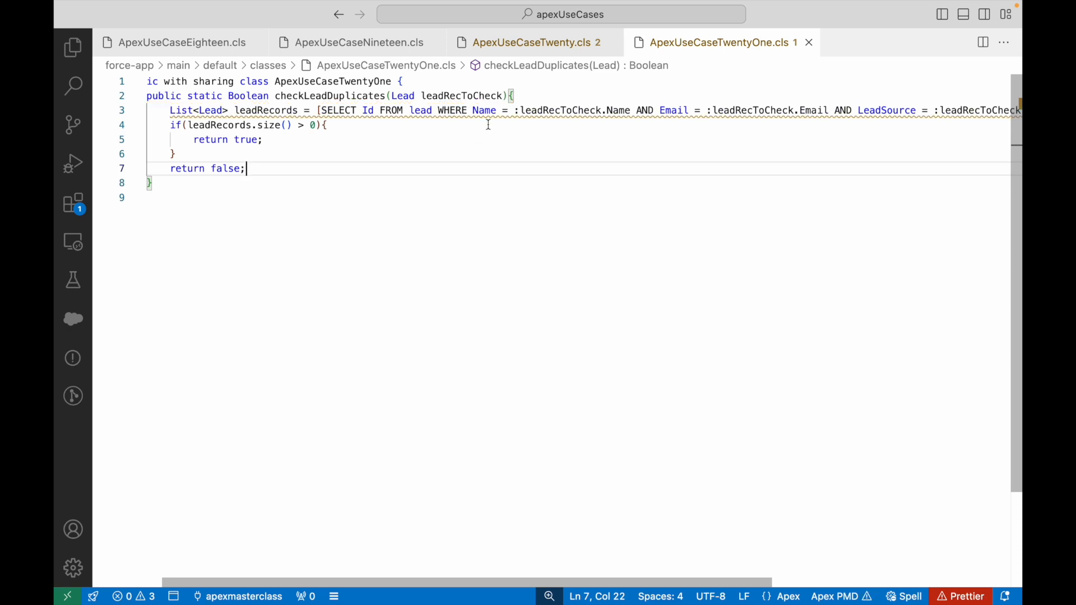
{"action": "right_click", "coordinate": [150, 183]}
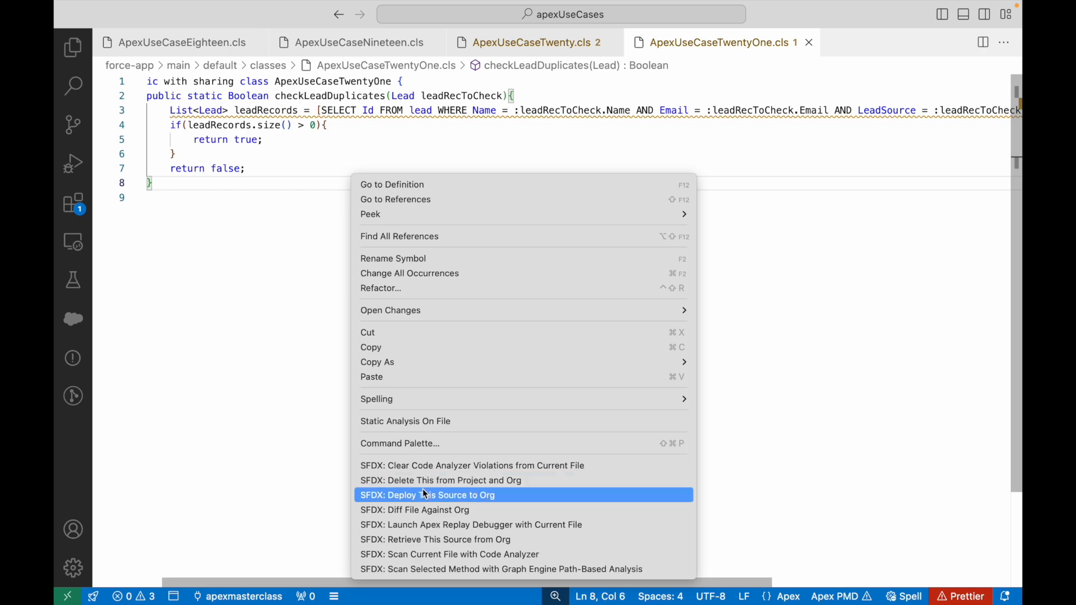
{"action": "left_click", "coordinate": [425, 495]}
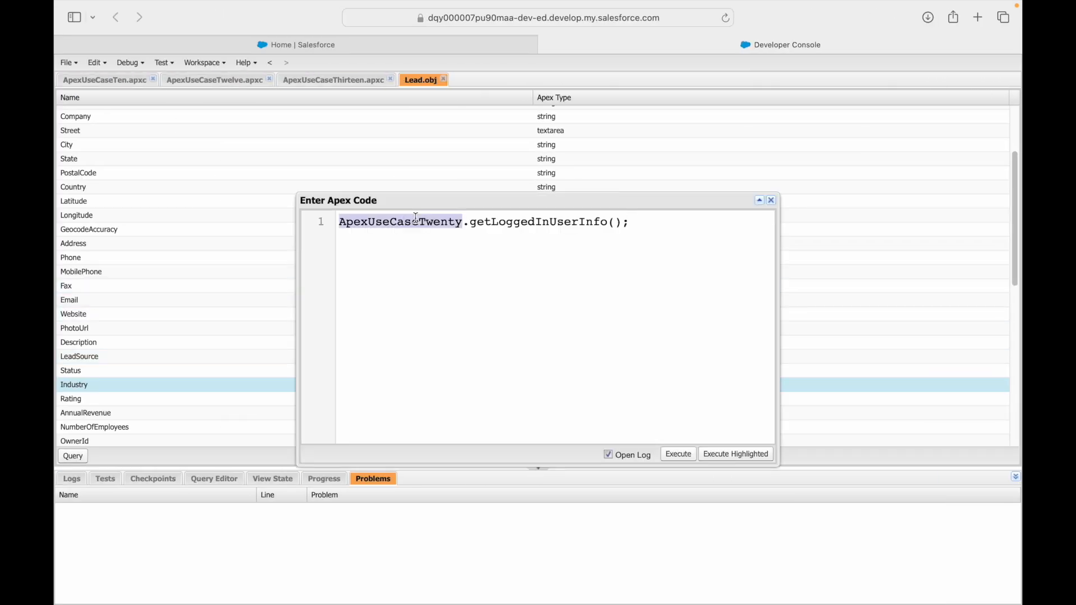
Change the anonymous Apex to System.debug(ApexUseCaseTwentyOne.checkLeadDuplicates()).
{"action": "type", "text": "System.debiu"}
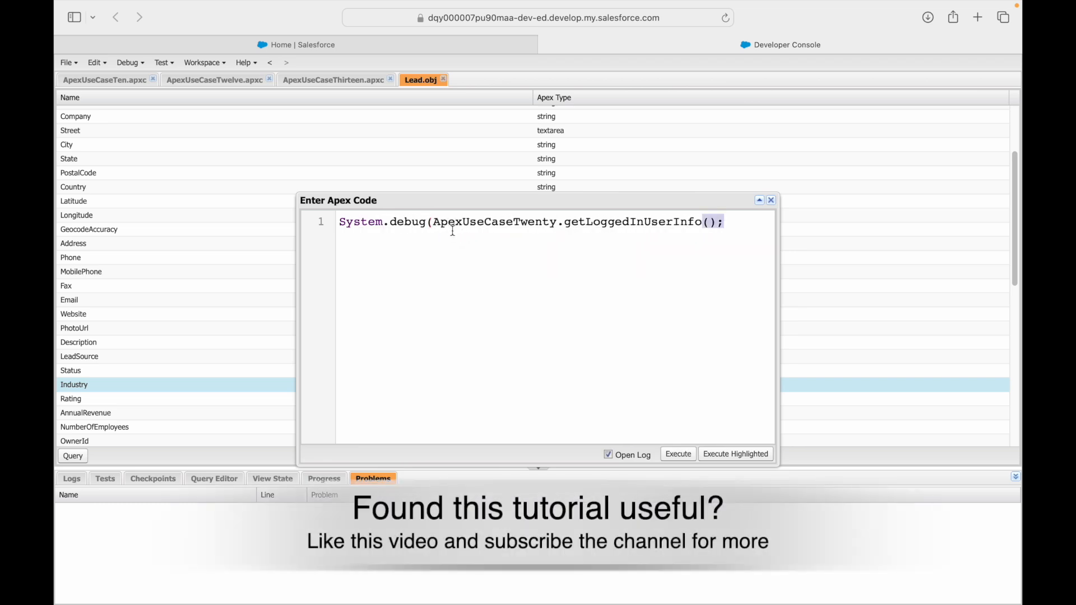
{"action": "type", "text": "One {"}
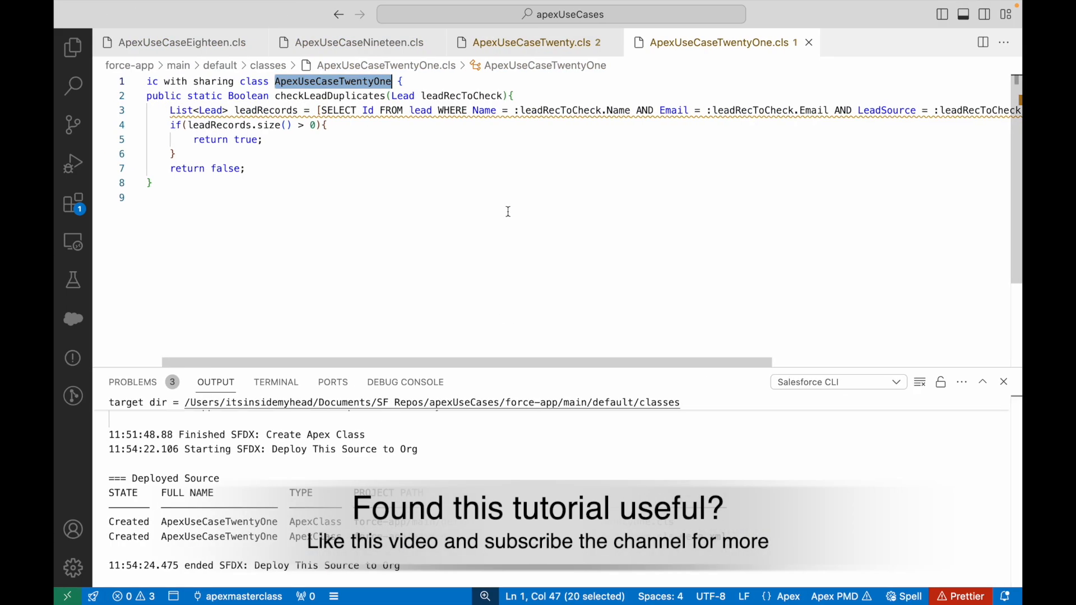
{"action": "left_click", "coordinate": [300, 95]}
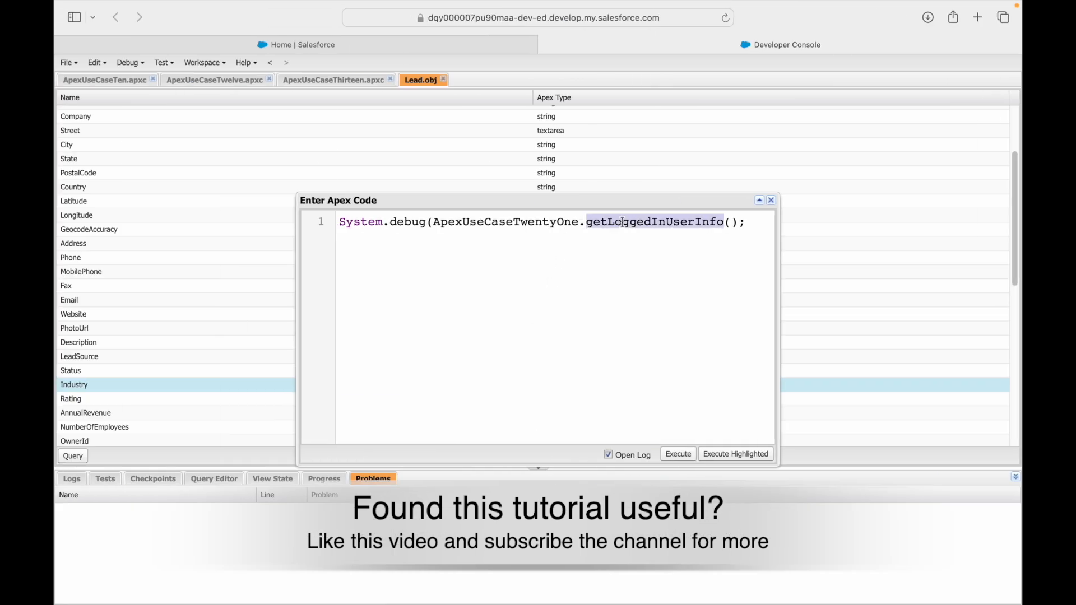
{"action": "type", "text": "checkLeadDuplicates"}
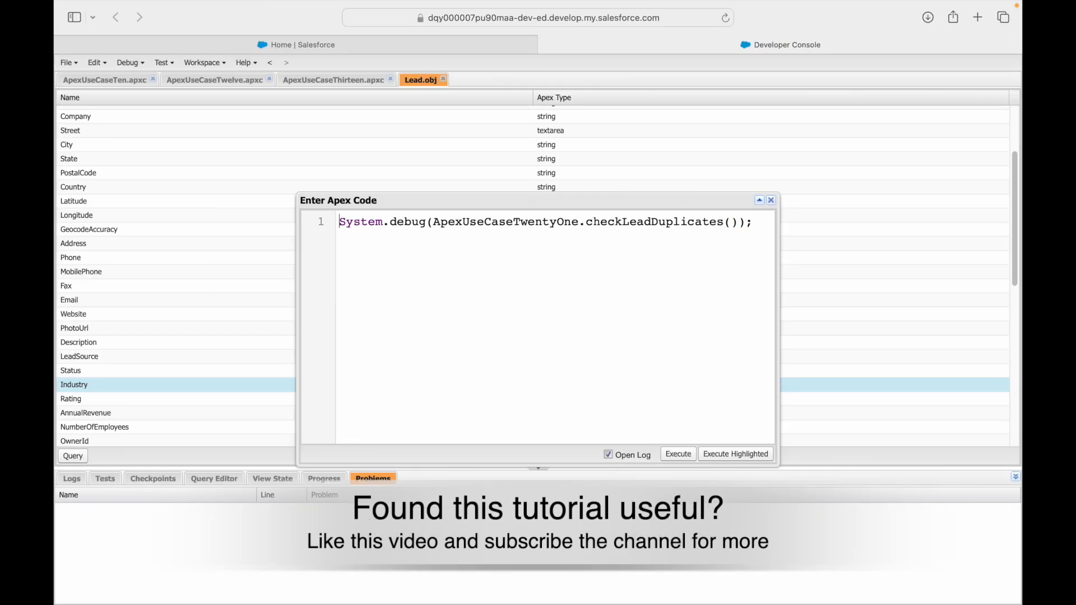
Add an empty first line and run a query on Lead Industry, LeadSource, Name and Email.
{"action": "key", "text": "Return"}
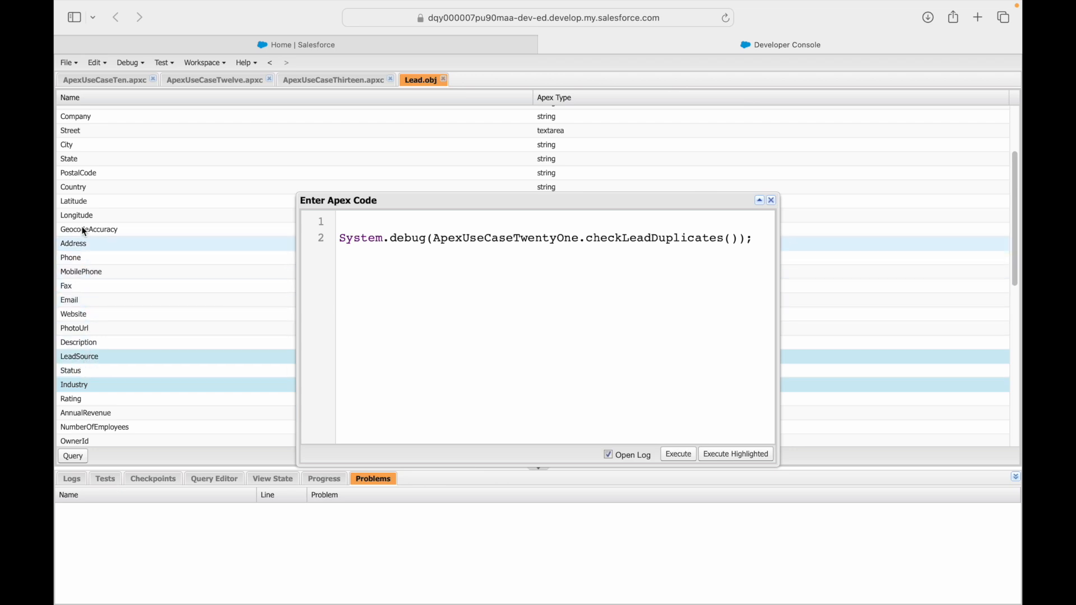
{"action": "scroll", "scroll_direction": "up", "scroll_amount": 3}
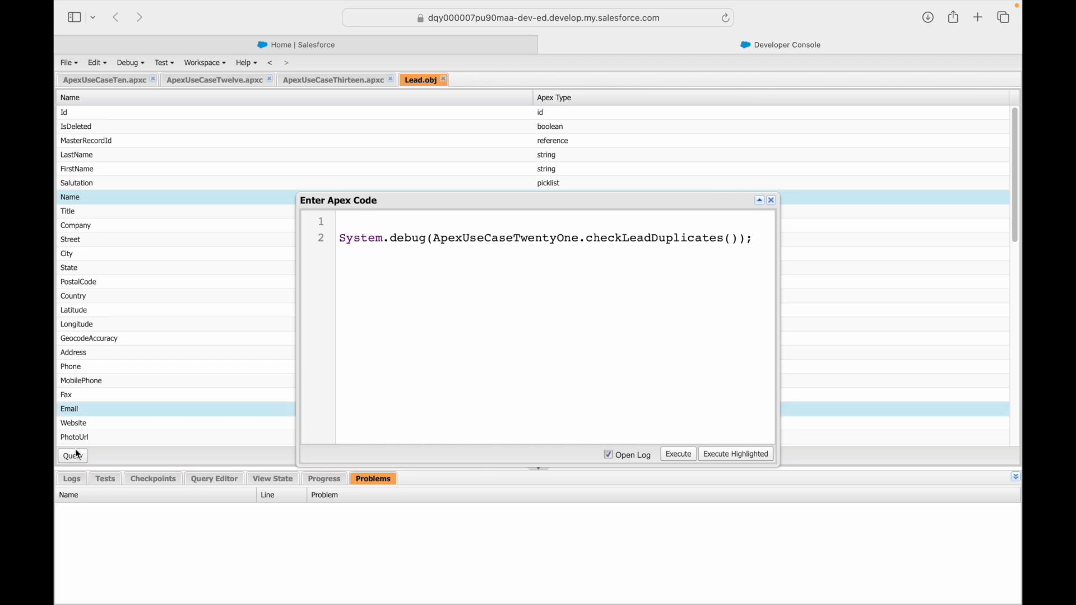
{"action": "left_click", "coordinate": [214, 478]}
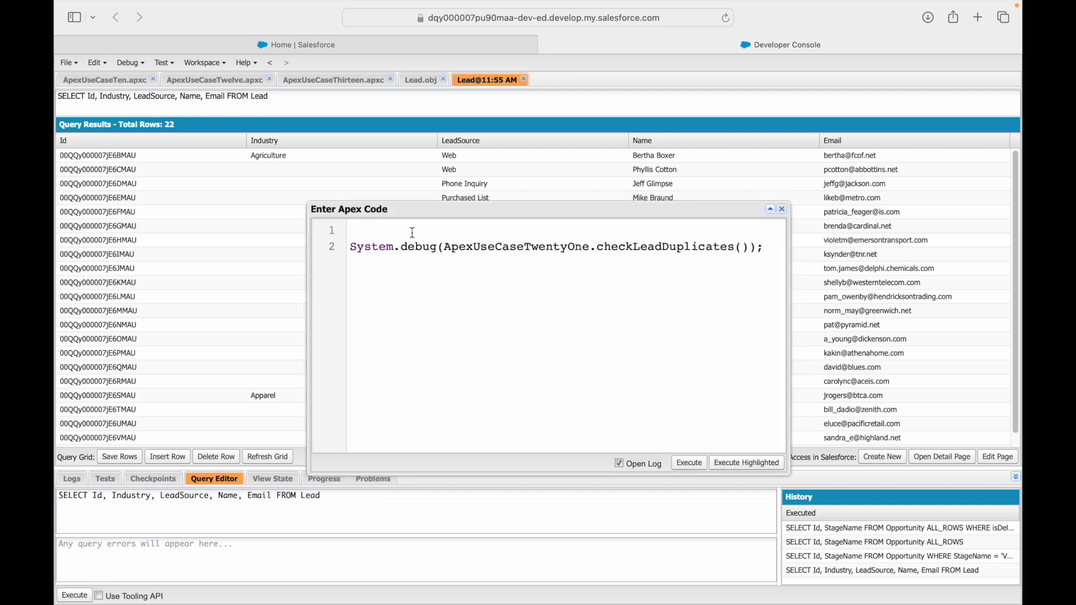
{"action": "mouse_move", "coordinate": [304, 197]}
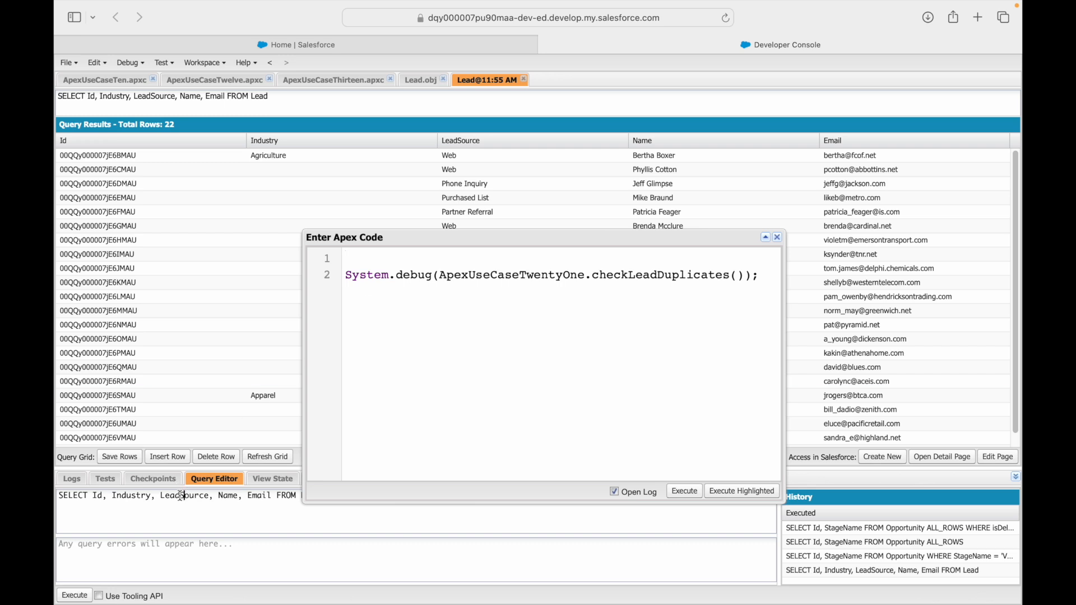
Query one Lead with LIMIT 1 into myLeadToCheck and pass it to checkLeadDuplicates.
{"action": "left_click", "coordinate": [364, 256]}
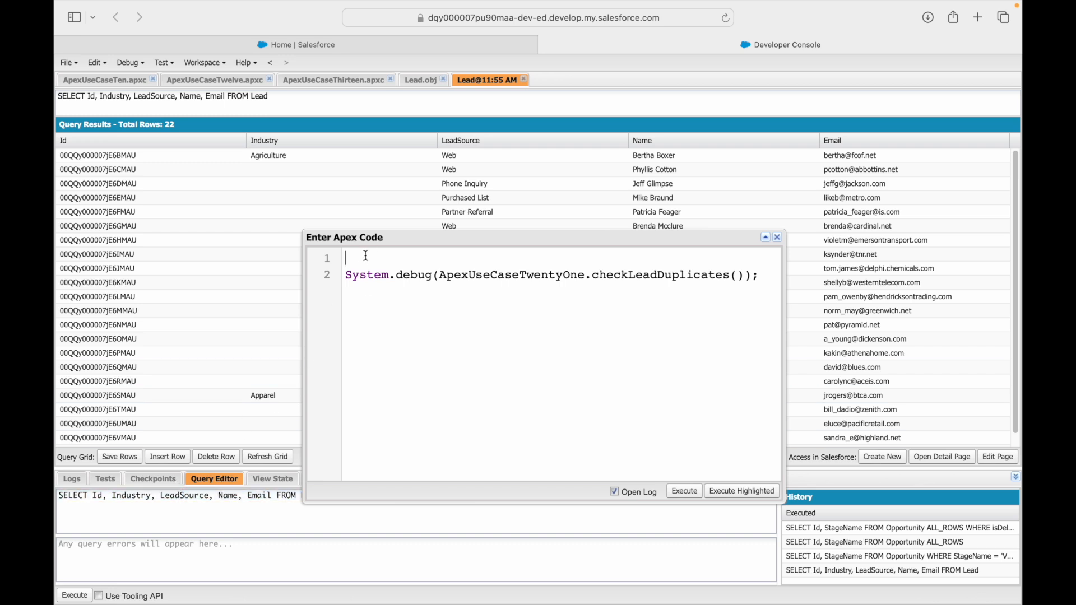
{"action": "type", "text": "Lead myLea"}
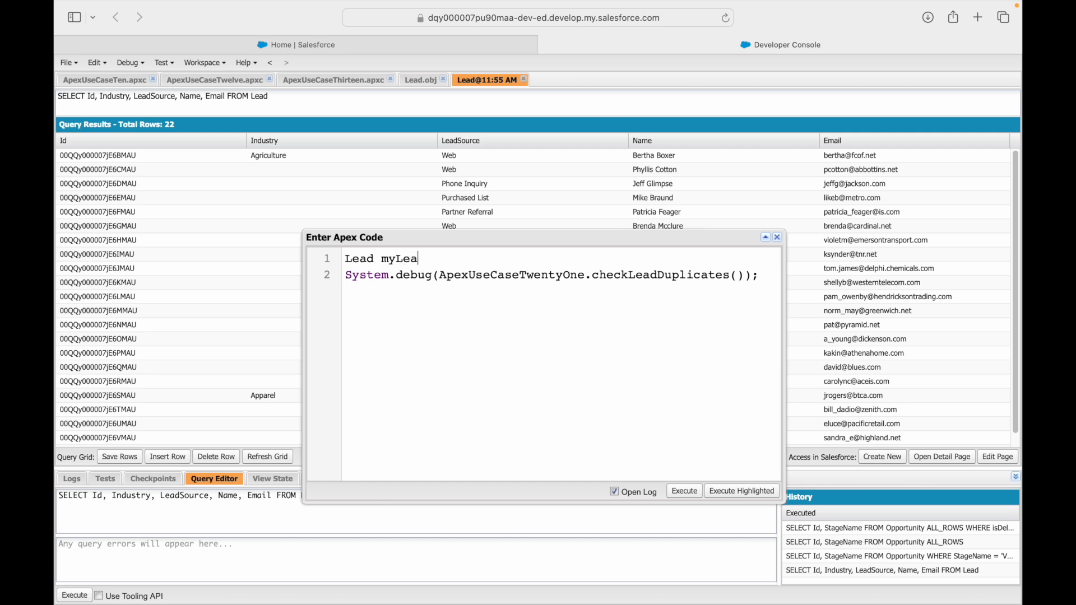
{"action": "type", "text": "dToCheck = ["}
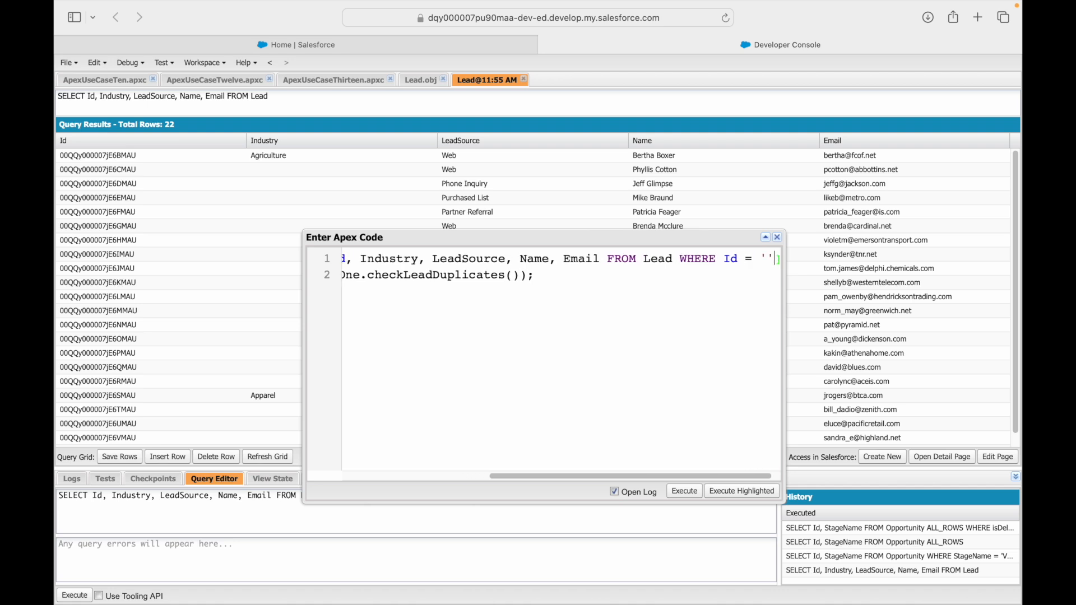
{"action": "type", "text": "LIMIT 1"}
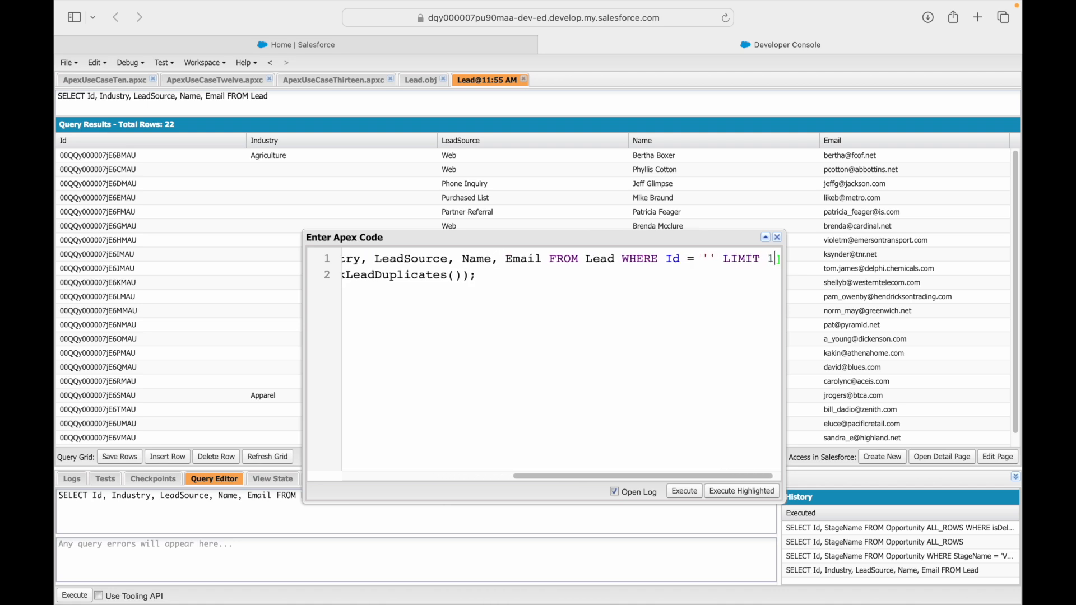
{"action": "left_click", "coordinate": [97, 155]}
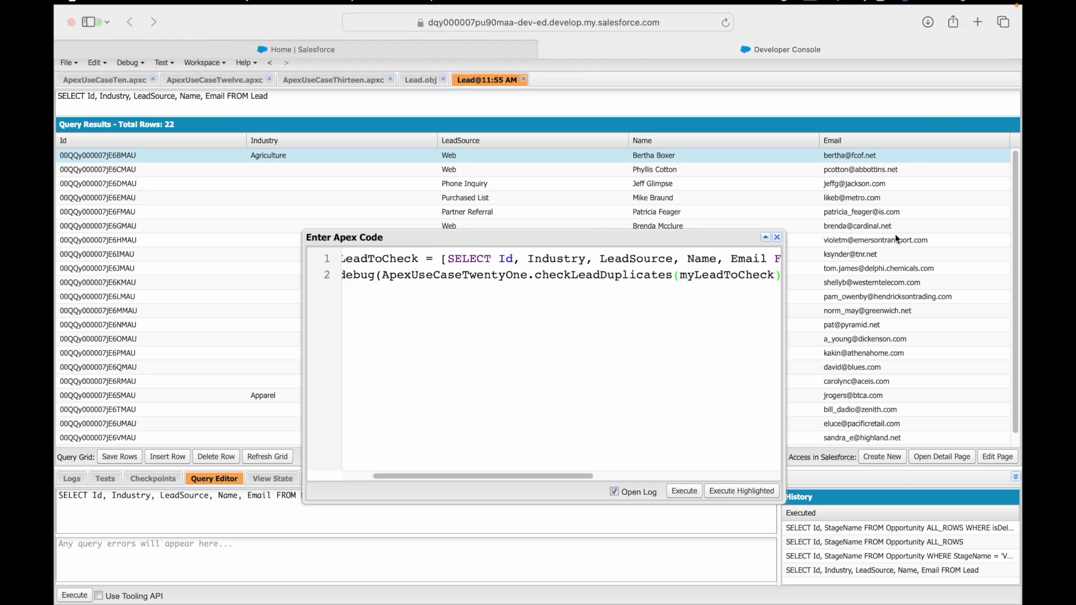
Select the first lead in the Lead query results.
{"action": "left_click", "coordinate": [777, 237]}
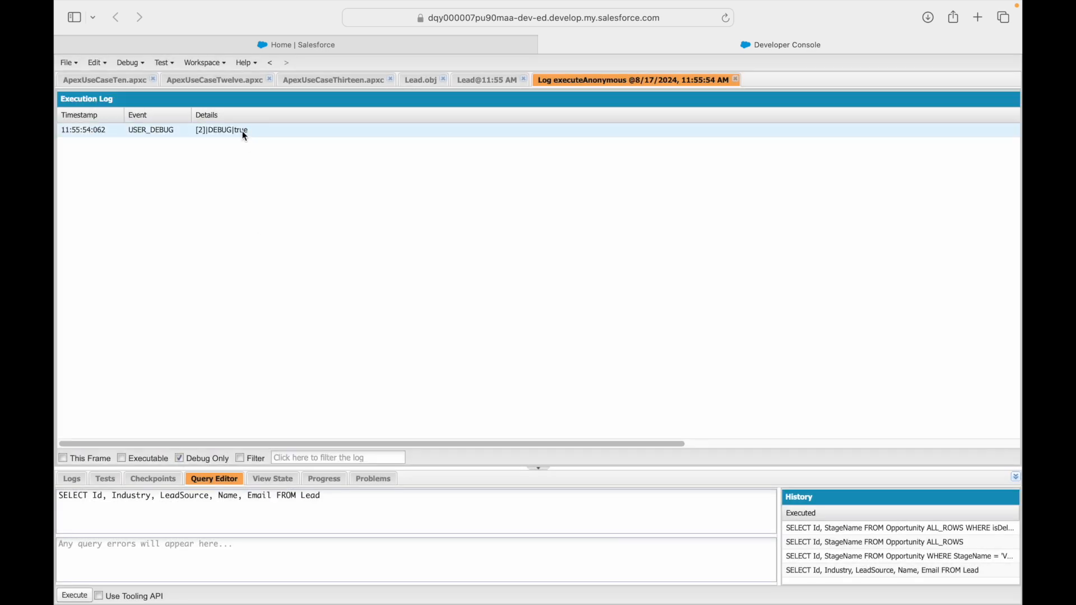
{"action": "mouse_move", "coordinate": [331, 251]}
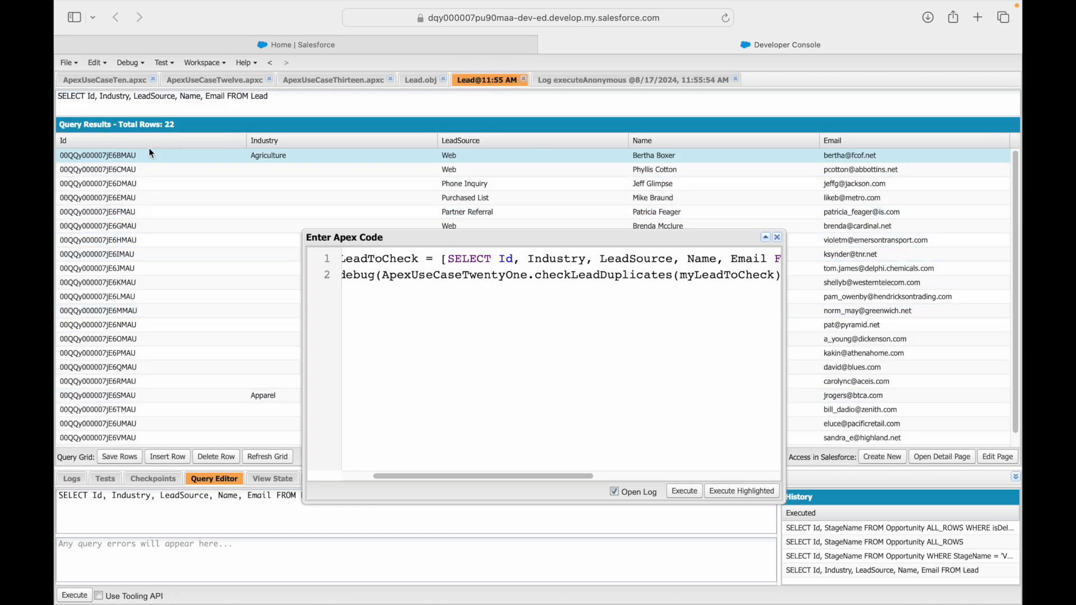
{"action": "mouse_move", "coordinate": [560, 159]}
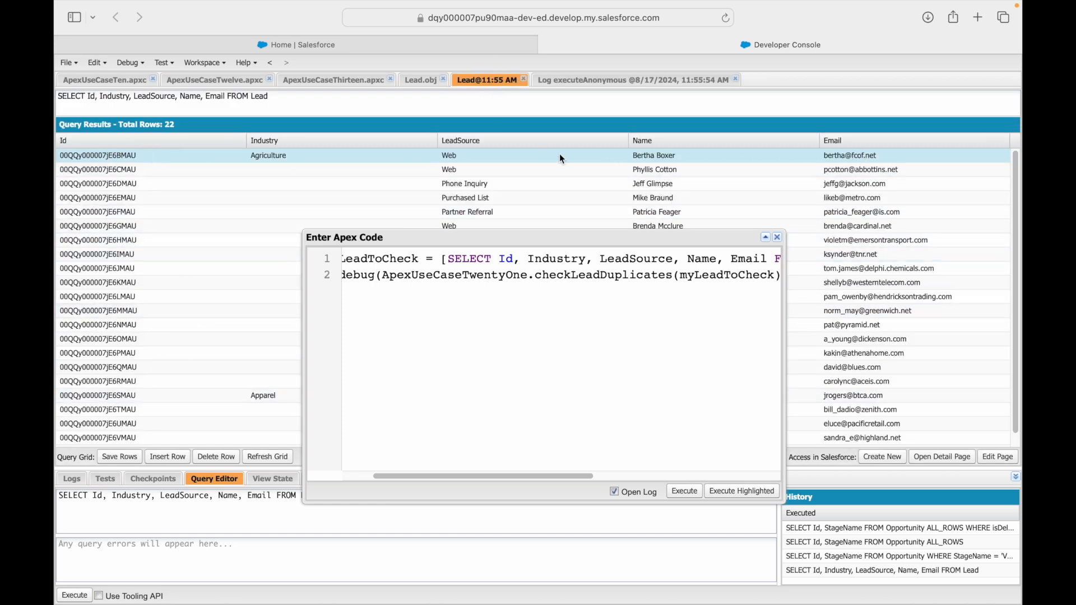
{"action": "mouse_move", "coordinate": [235, 158]}
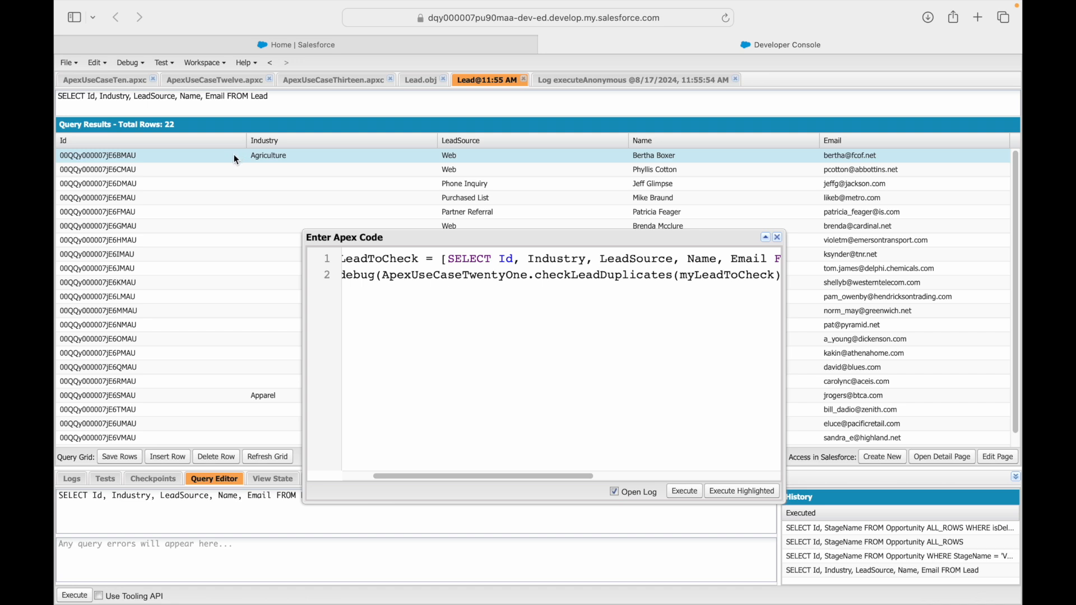
{"action": "mouse_move", "coordinate": [892, 169]}
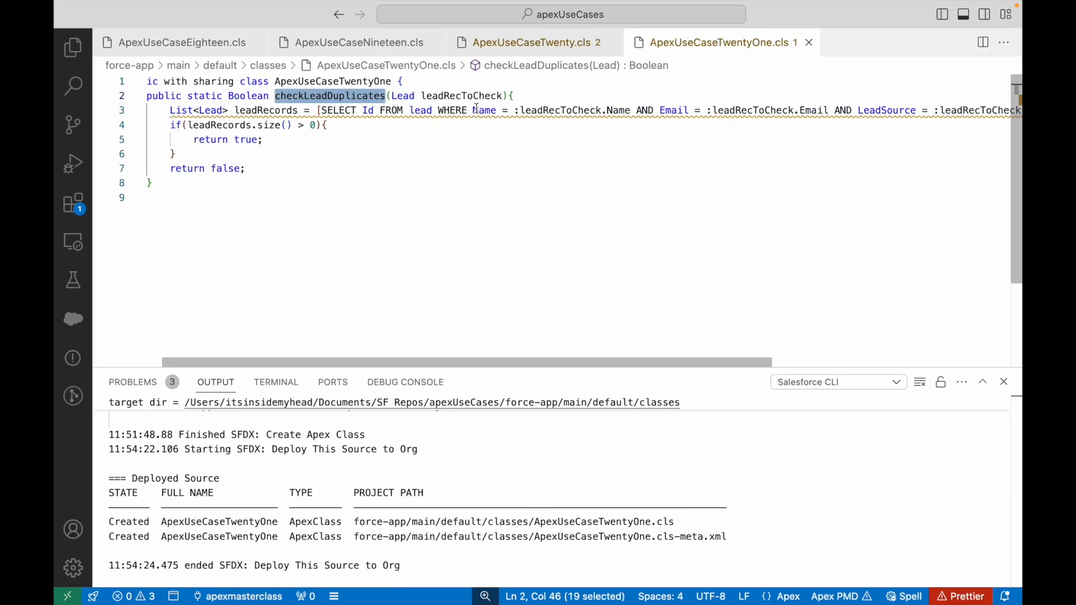
Add Id != :leadRecToCheck.Id AND to the WHERE clause and deploy the class.
{"action": "type", "text": "Id"}
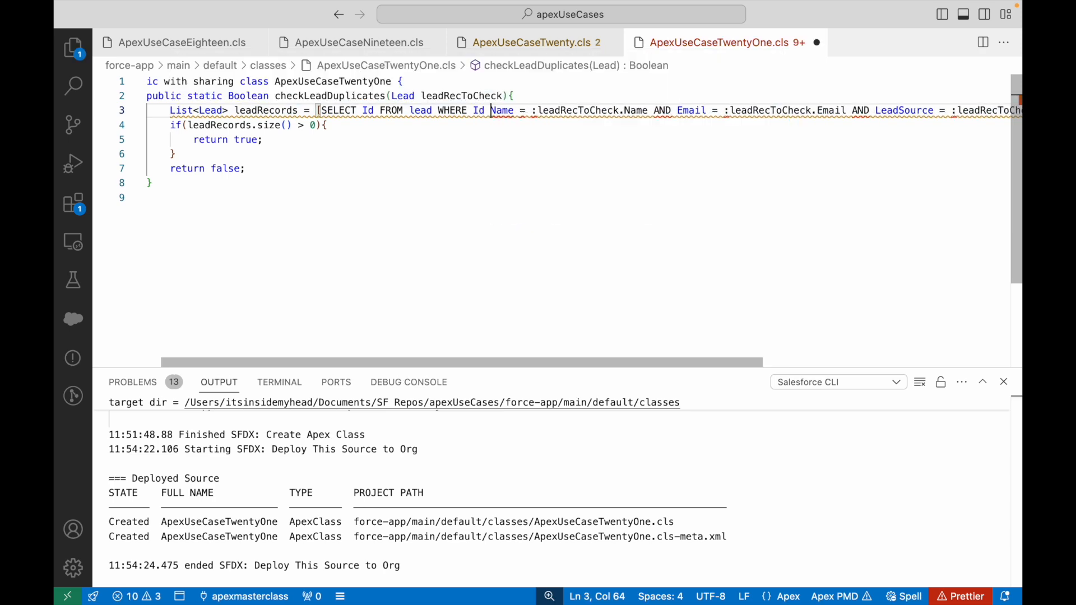
{"action": "type", "text": "!= :leadRecToCheck.Id AND"}
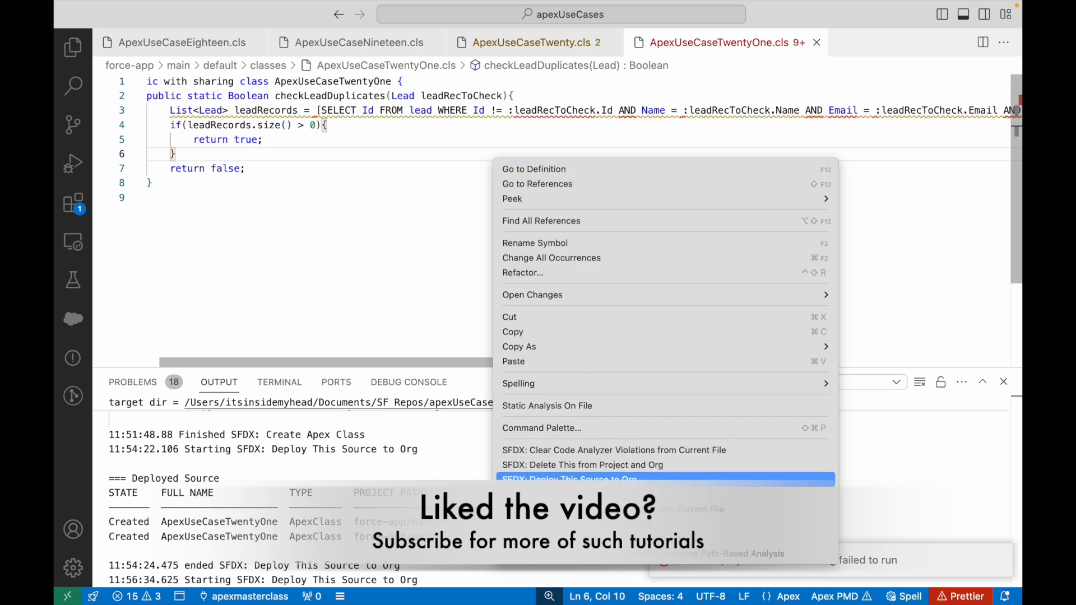
{"action": "left_click", "coordinate": [568, 478]}
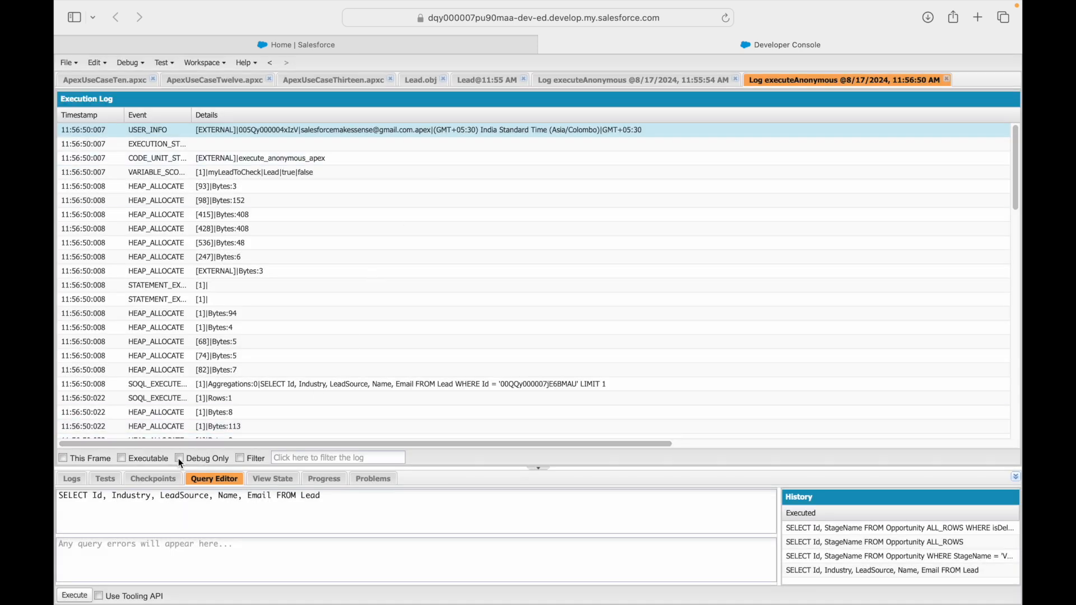
{"action": "left_click", "coordinate": [180, 459]}
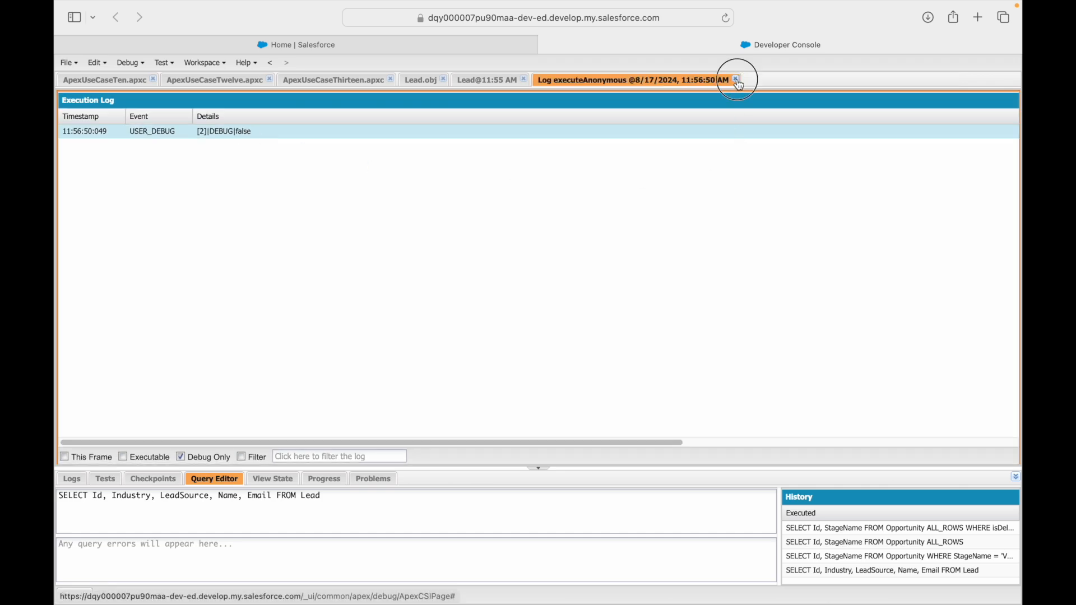
{"action": "left_click", "coordinate": [736, 79]}
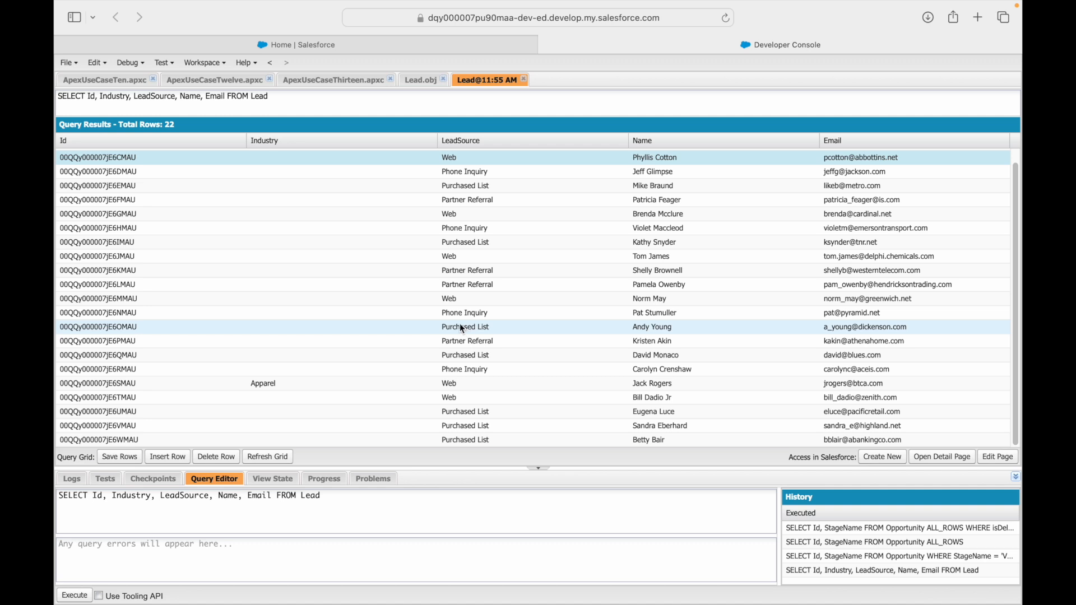
{"action": "scroll", "scroll_direction": "up", "scroll_amount": 3}
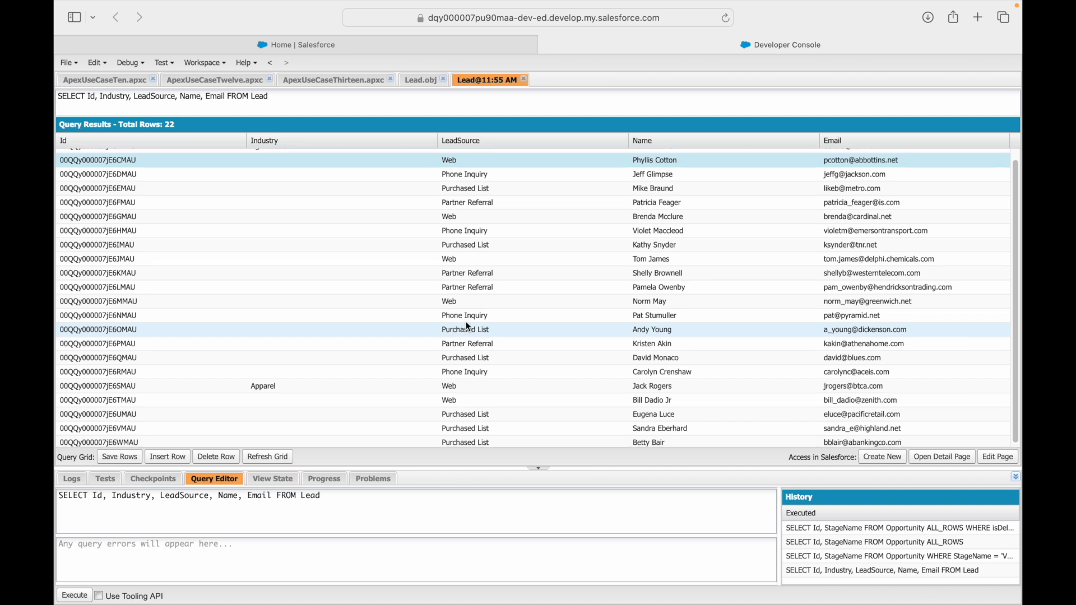
{"action": "scroll", "scroll_direction": "up", "scroll_amount": 3}
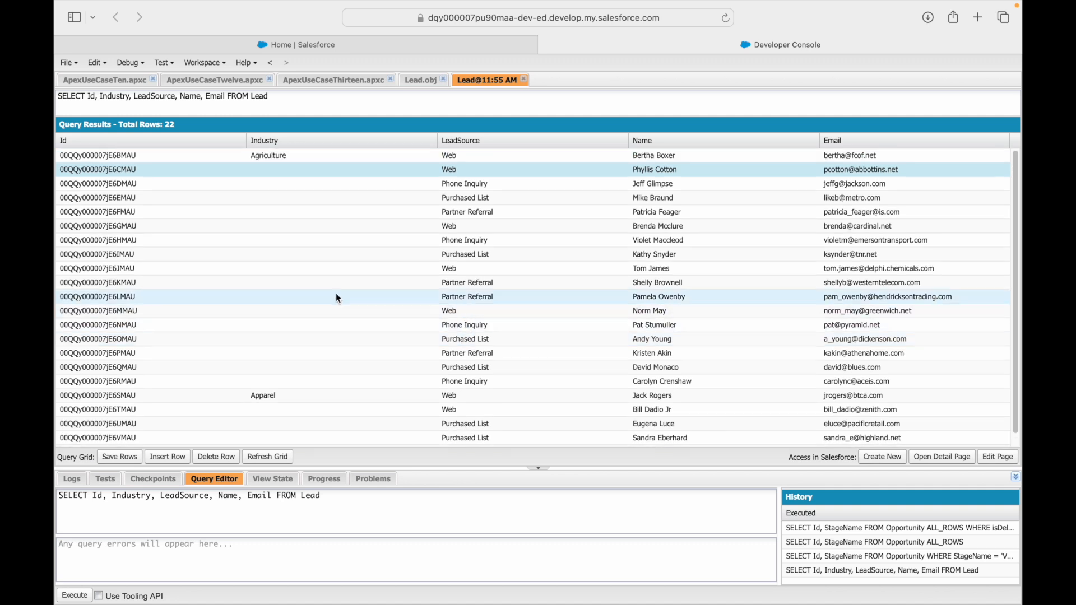
{"action": "left_click", "coordinate": [116, 184]}
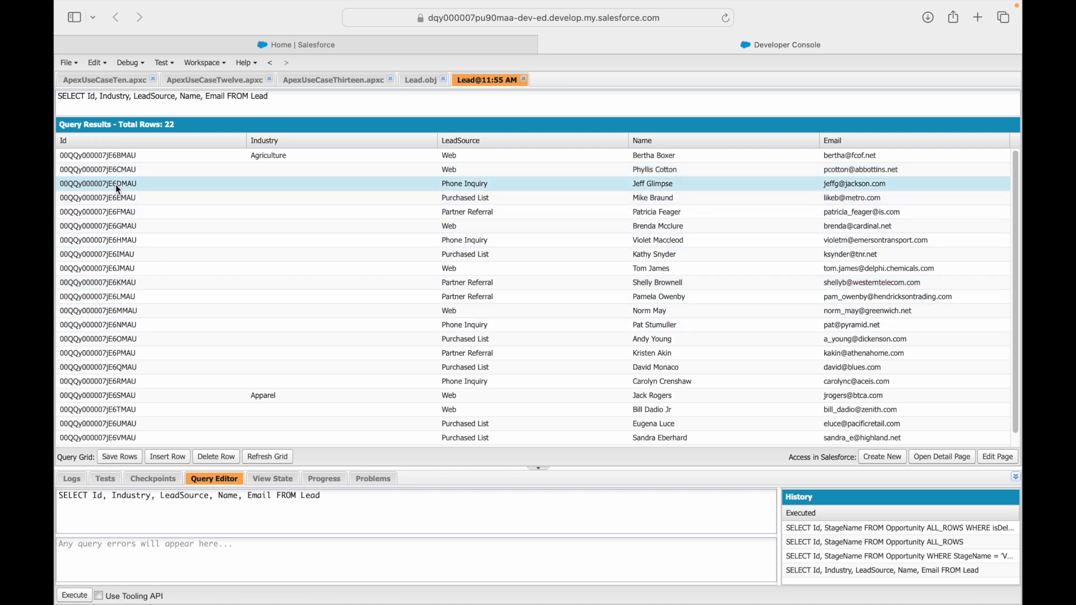
{"action": "left_click", "coordinate": [264, 140]}
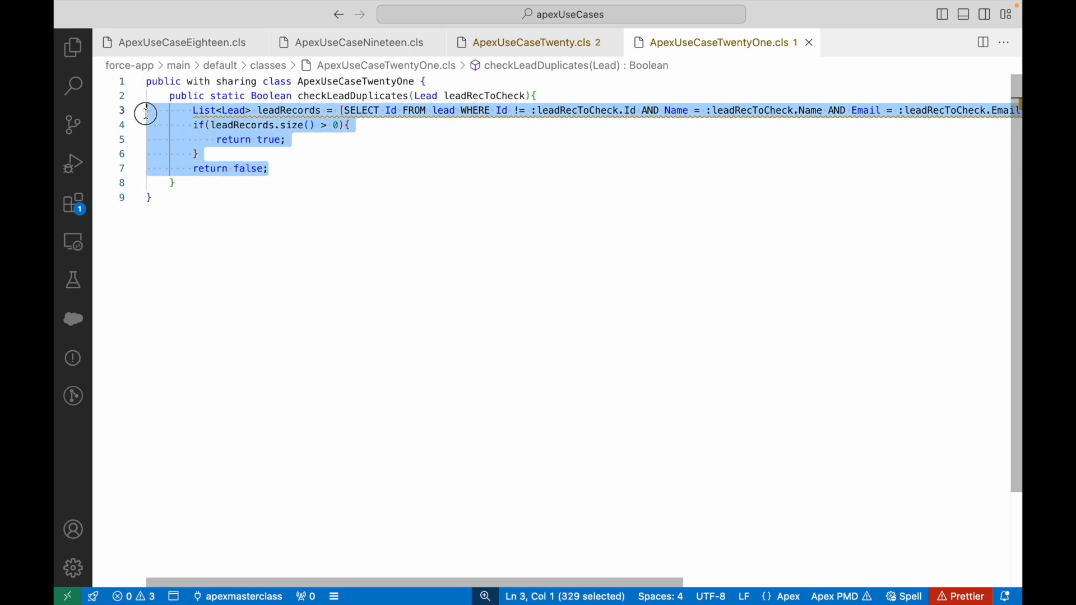
Wrap the duplicate query and size check in if(leadRecToCheck != null){ } and bring up the deploy commands.
{"action": "left_click", "coordinate": [355, 153]}
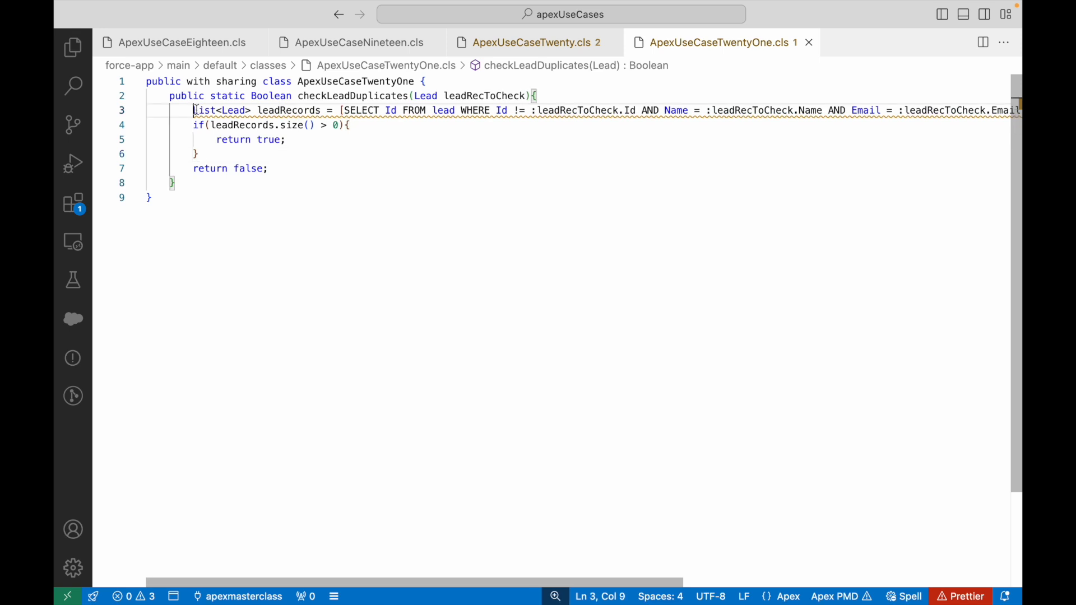
{"action": "double_click", "coordinate": [484, 95]}
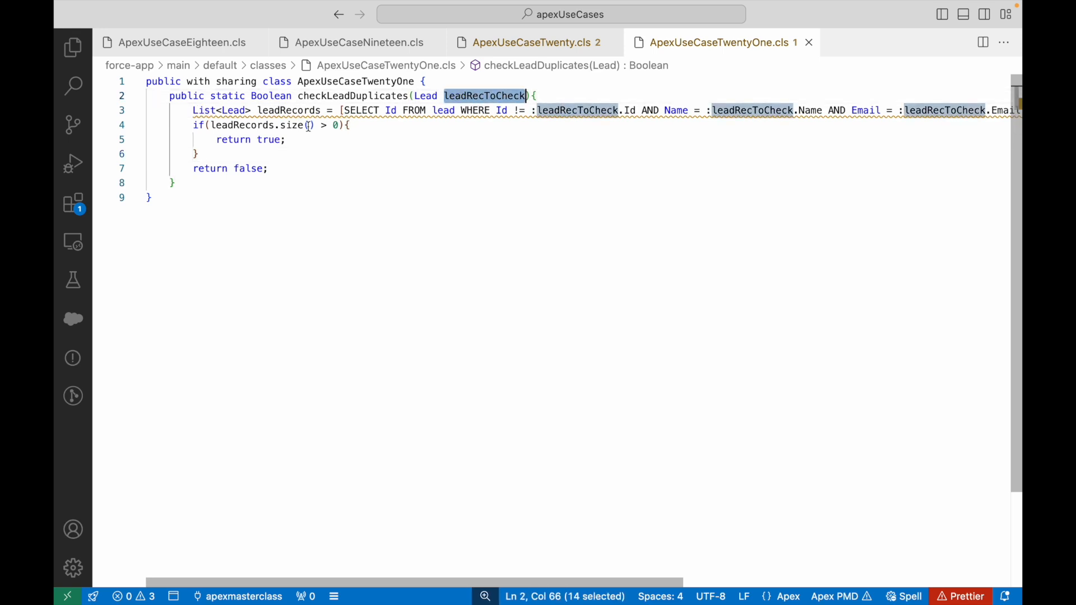
{"action": "key", "text": "Enter"}
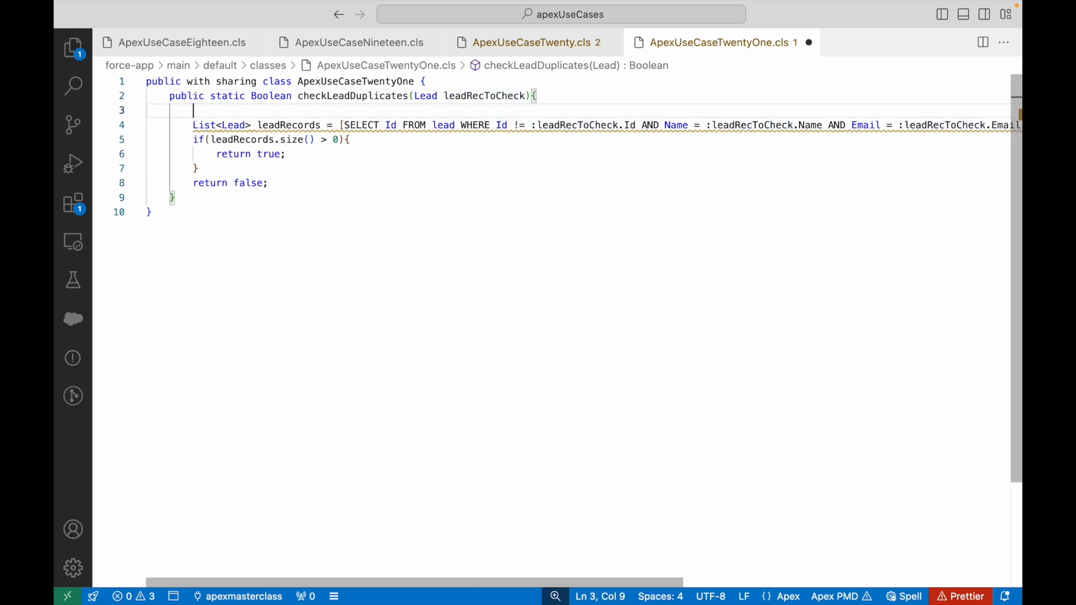
{"action": "type", "text": "if(lead"}
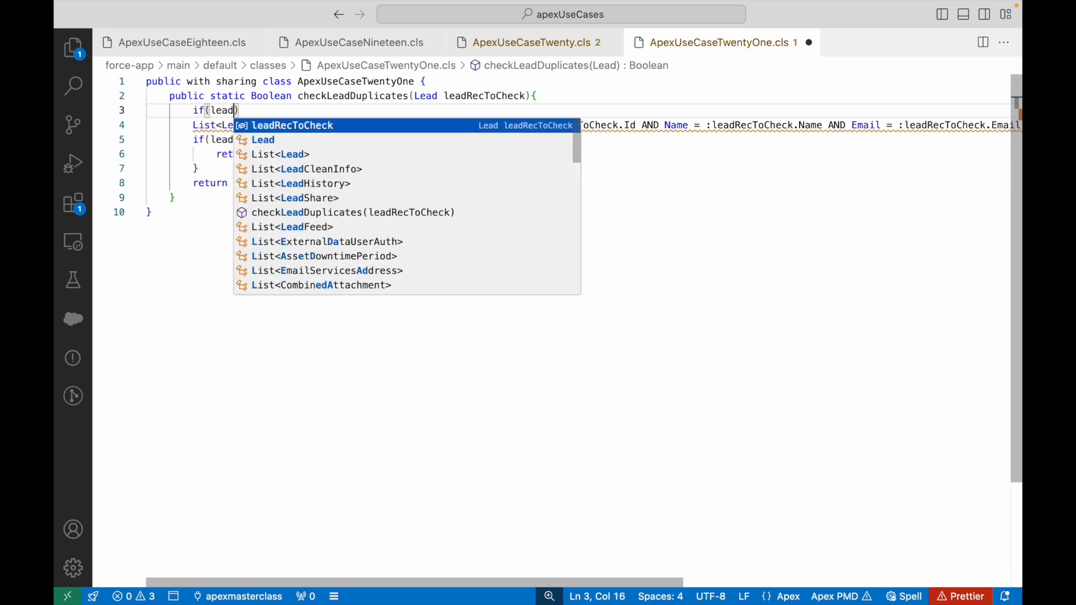
{"action": "type", "text": "leadRecToCheck !="}
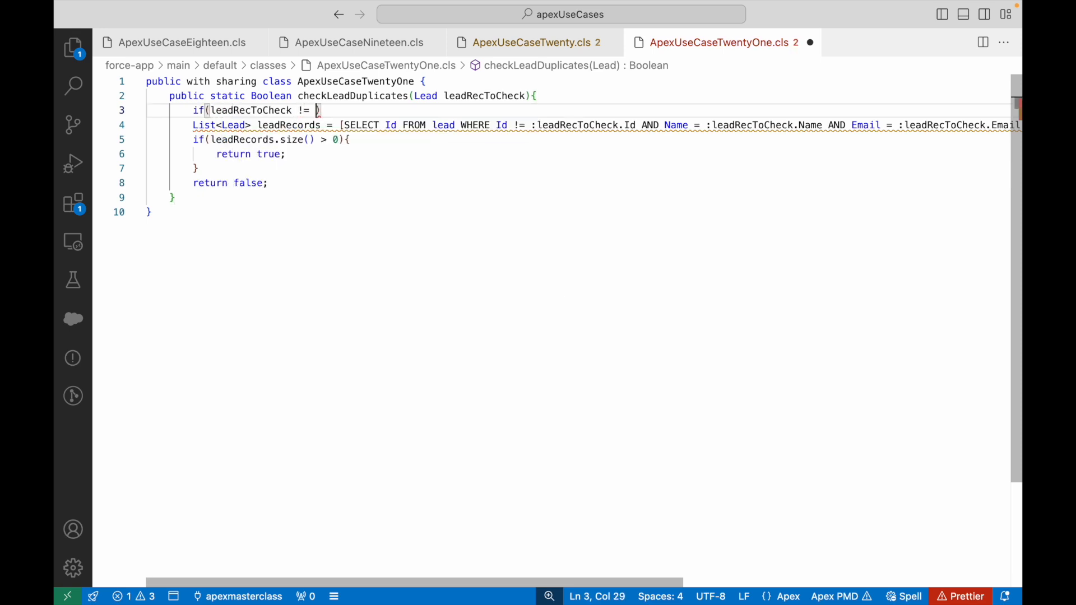
{"action": "type", "text": "null){}"}
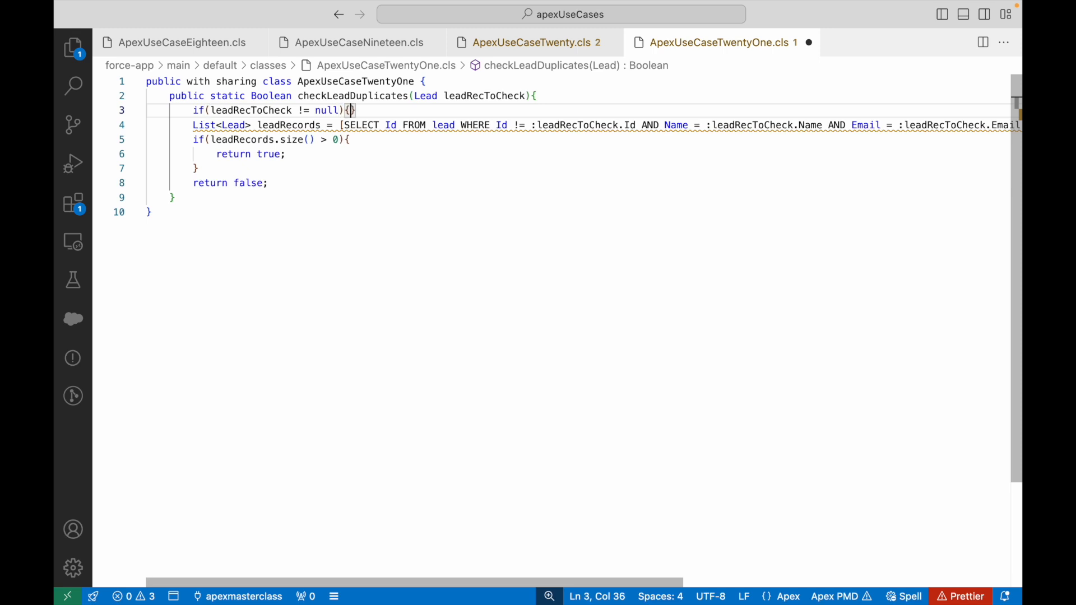
{"action": "key", "text": "Enter"}
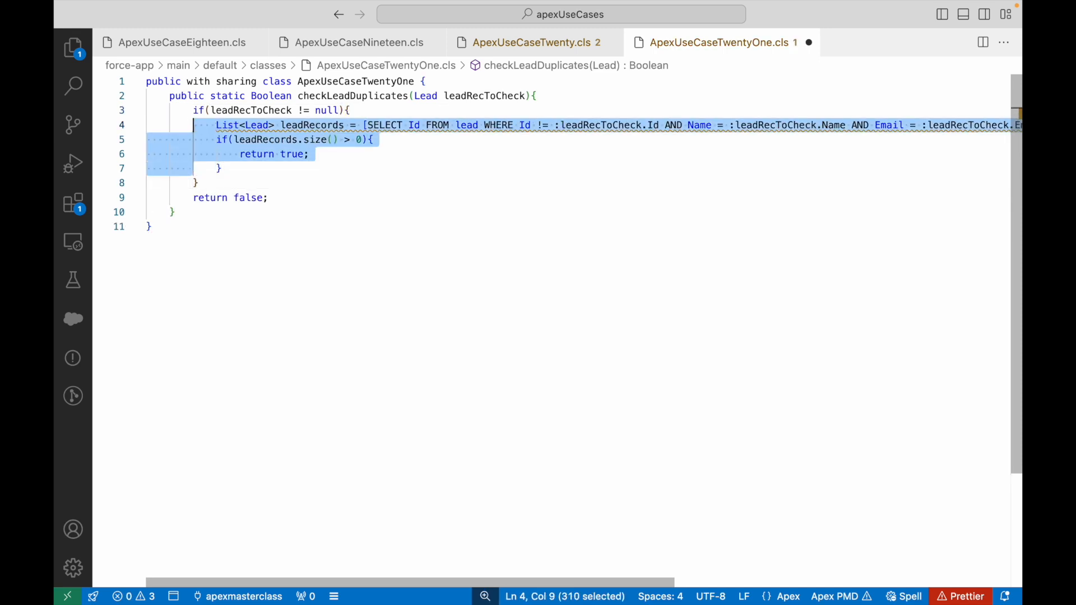
{"action": "left_click", "coordinate": [195, 182]}
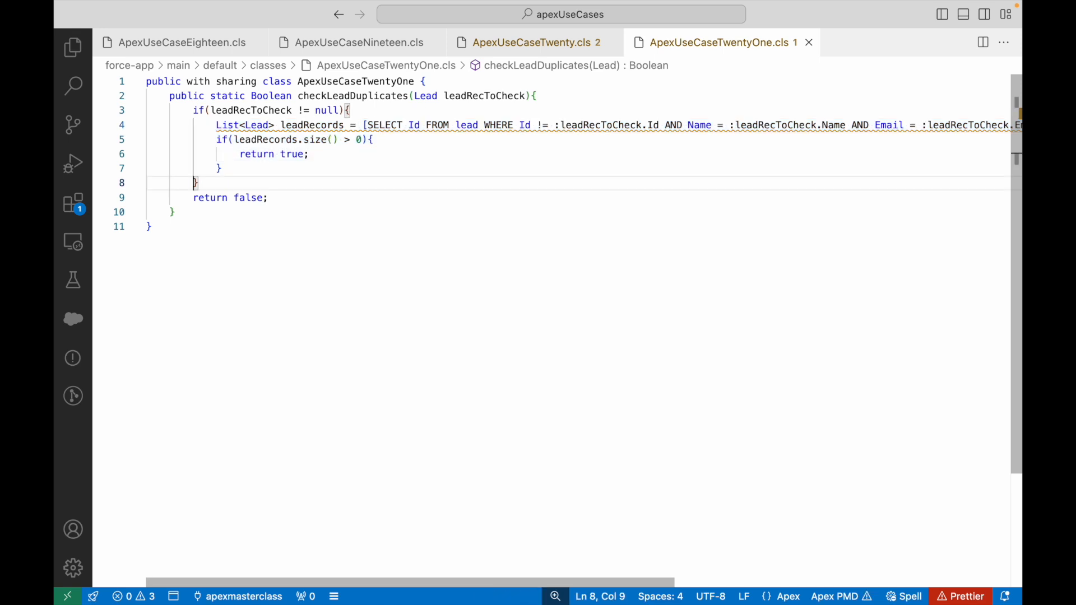
{"action": "right_click", "coordinate": [196, 182]}
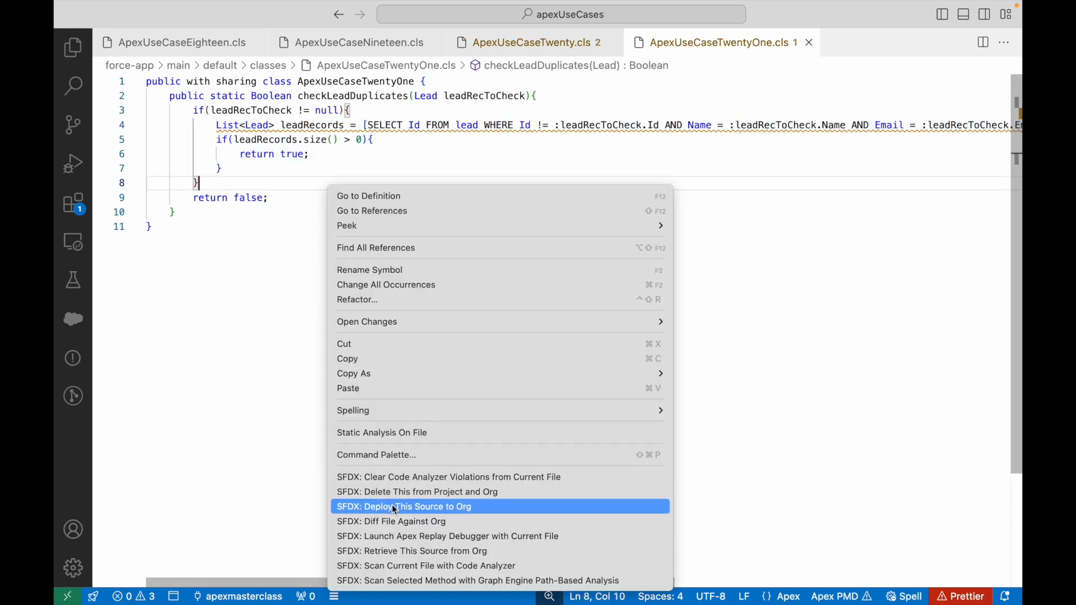